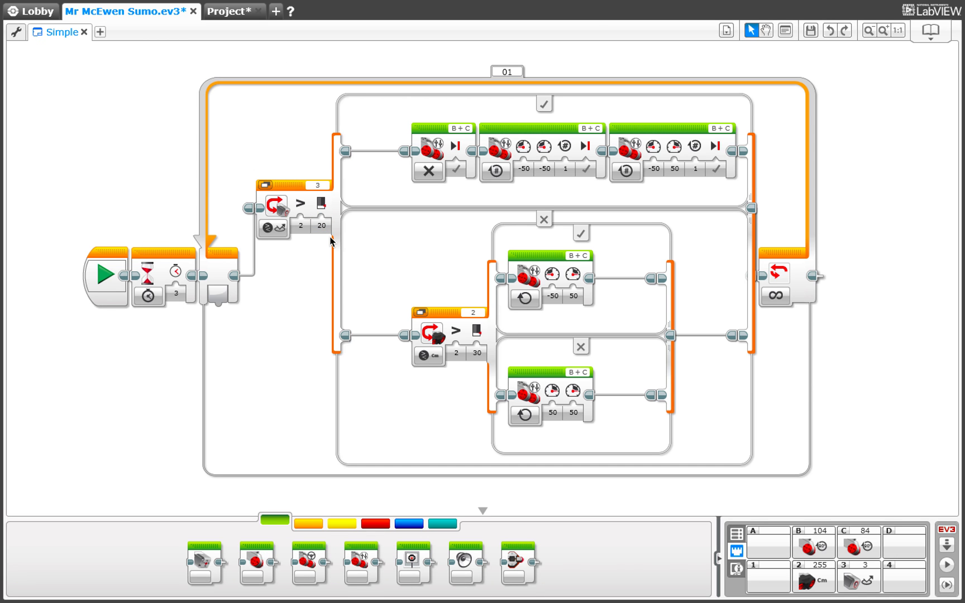
pyautogui.moveTo(97, 196)
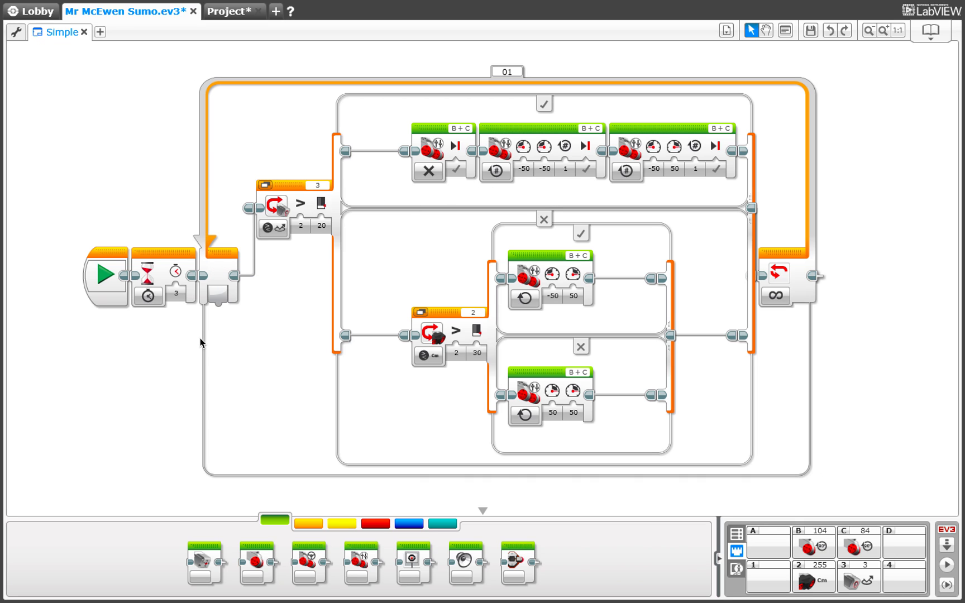
pyautogui.moveTo(687, 171)
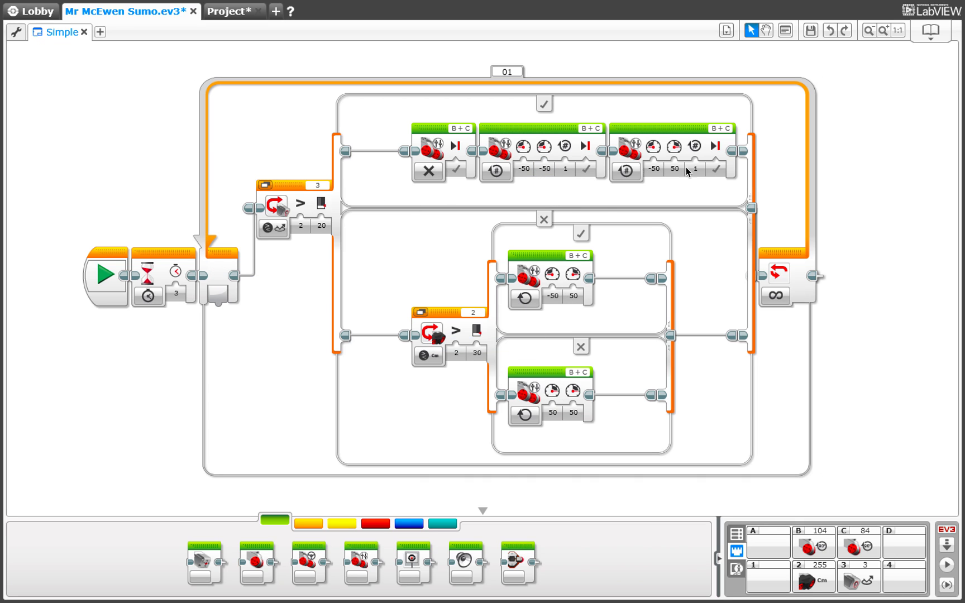
pyautogui.moveTo(276, 219)
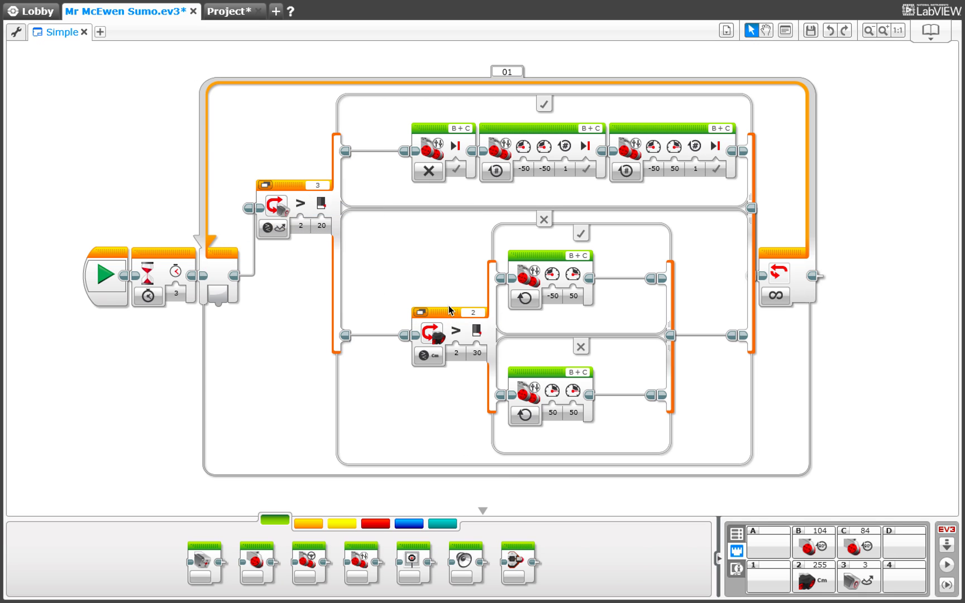
pyautogui.moveTo(187, 262)
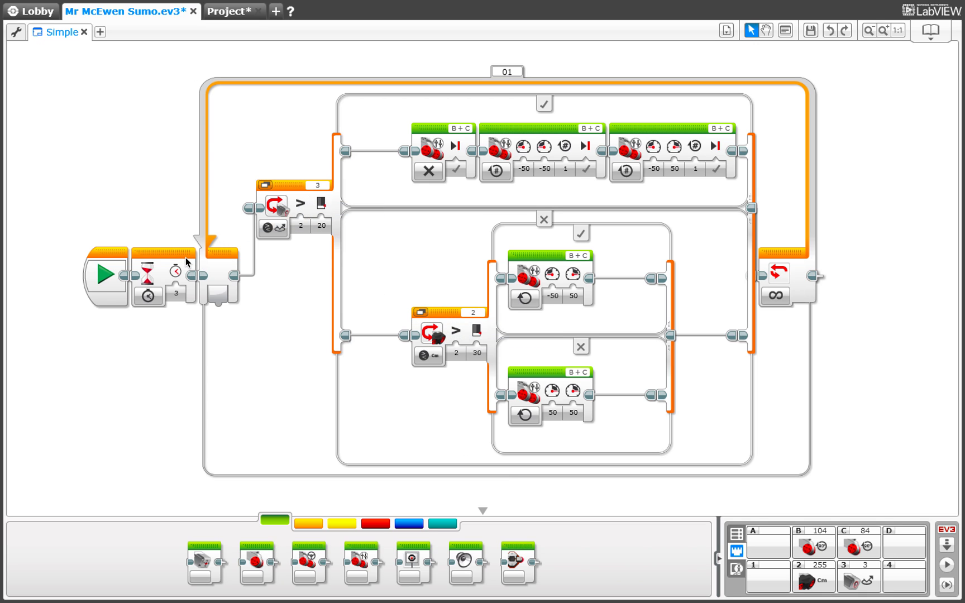
pyautogui.moveTo(375, 161)
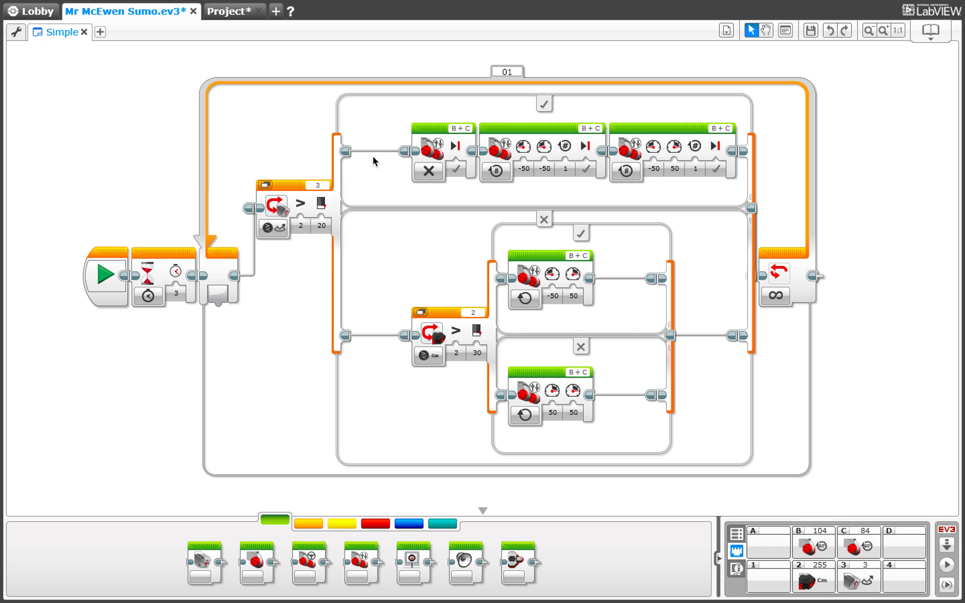
# Switch to the blank new project program, then return to the live port readings.
pyautogui.click(231, 12)
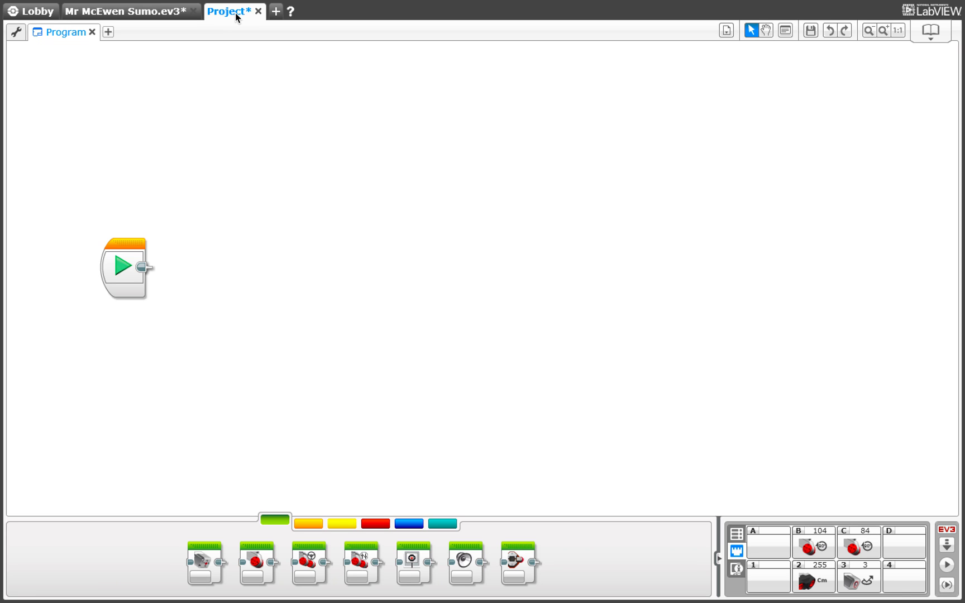
pyautogui.moveTo(721, 494)
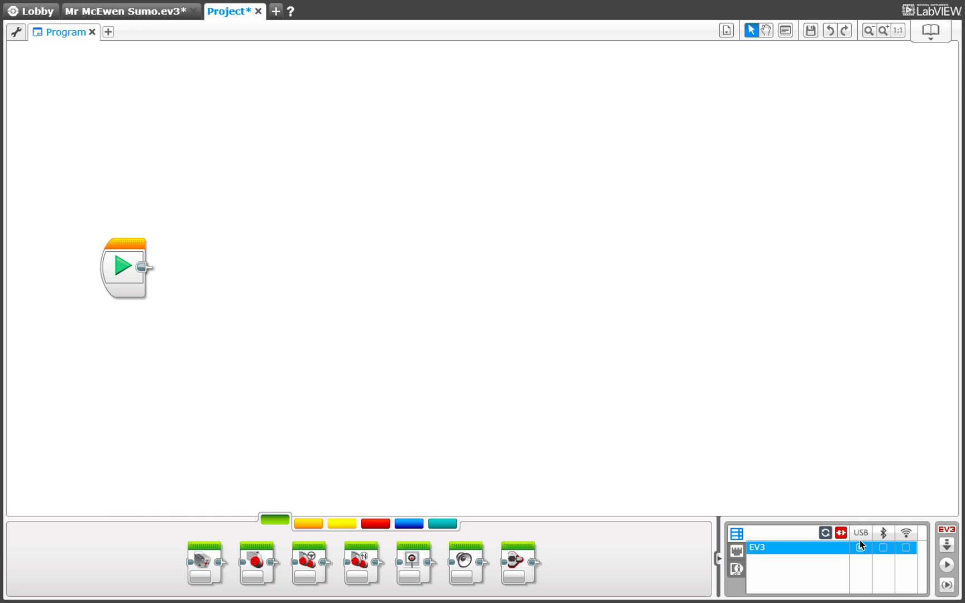
pyautogui.click(737, 565)
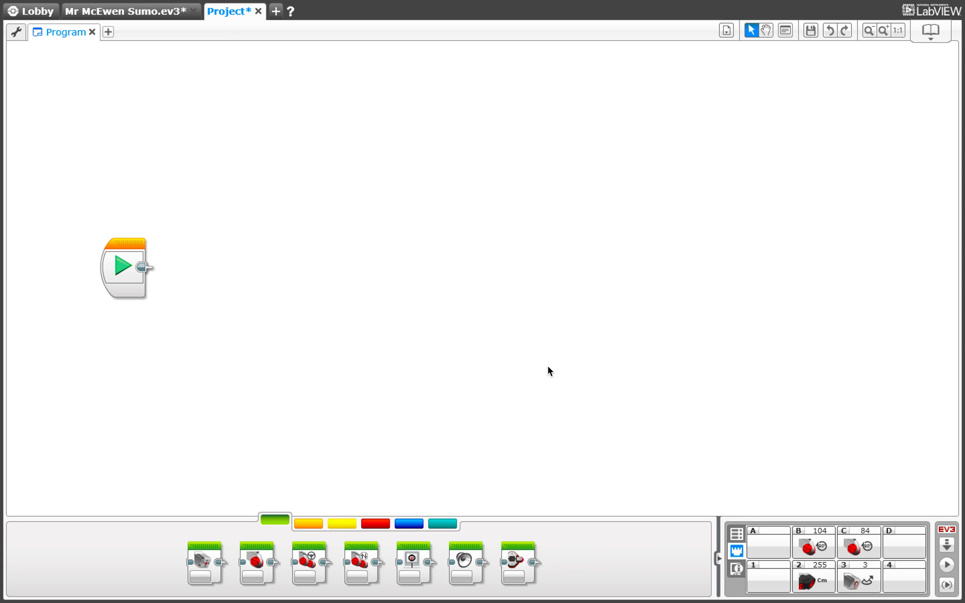
pyautogui.moveTo(298, 493)
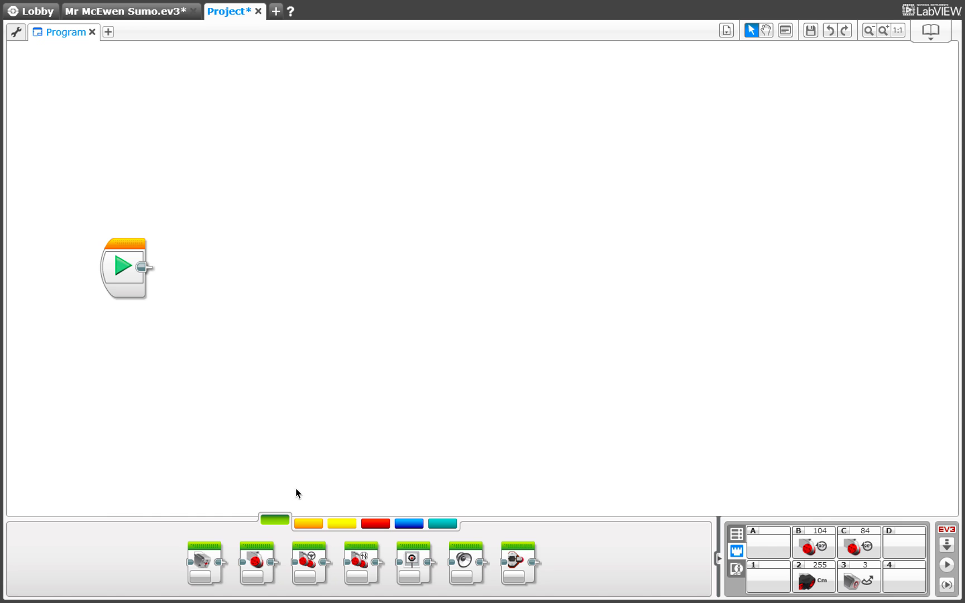
pyautogui.moveTo(275, 536)
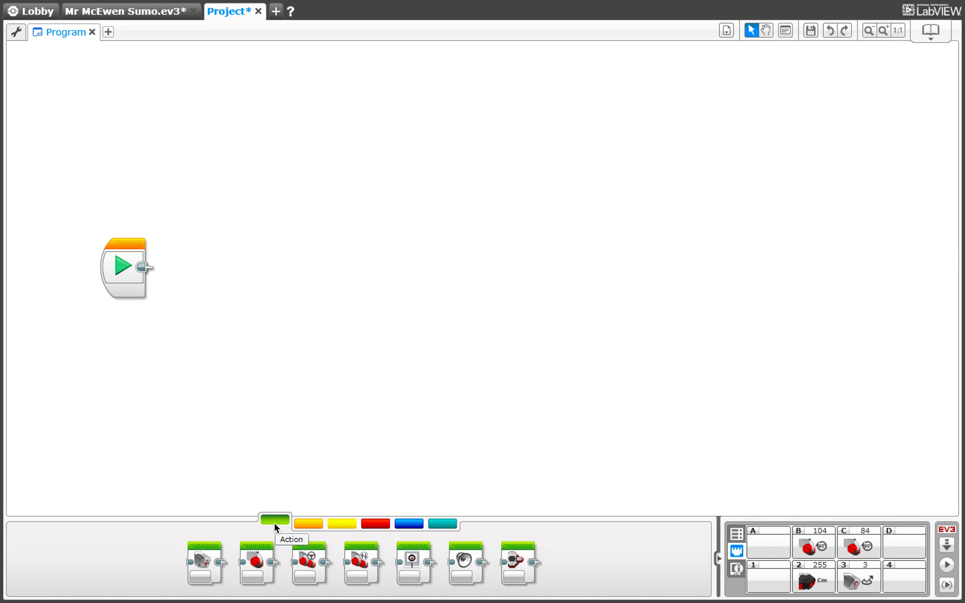
pyautogui.moveTo(254, 571)
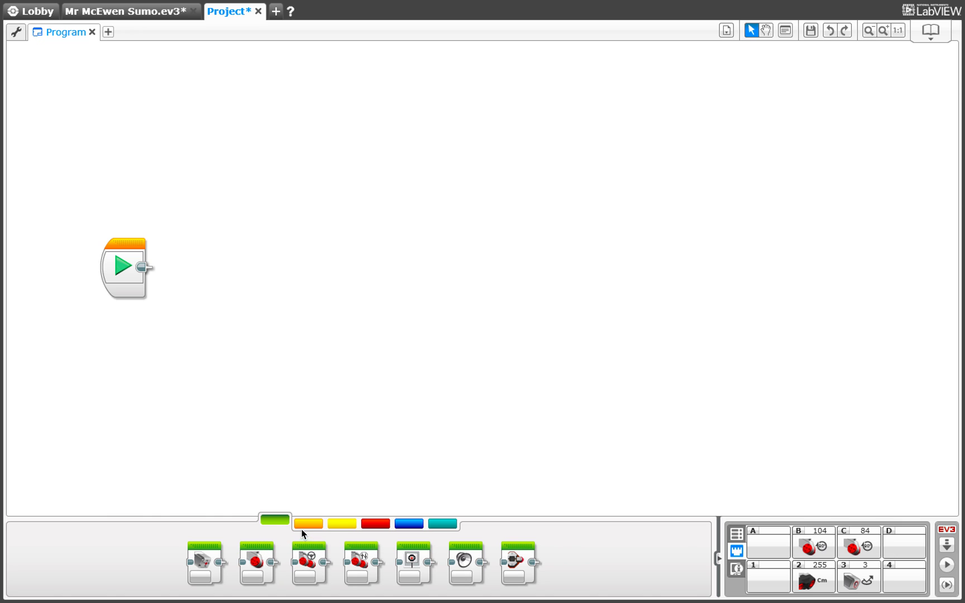
pyautogui.moveTo(203, 568)
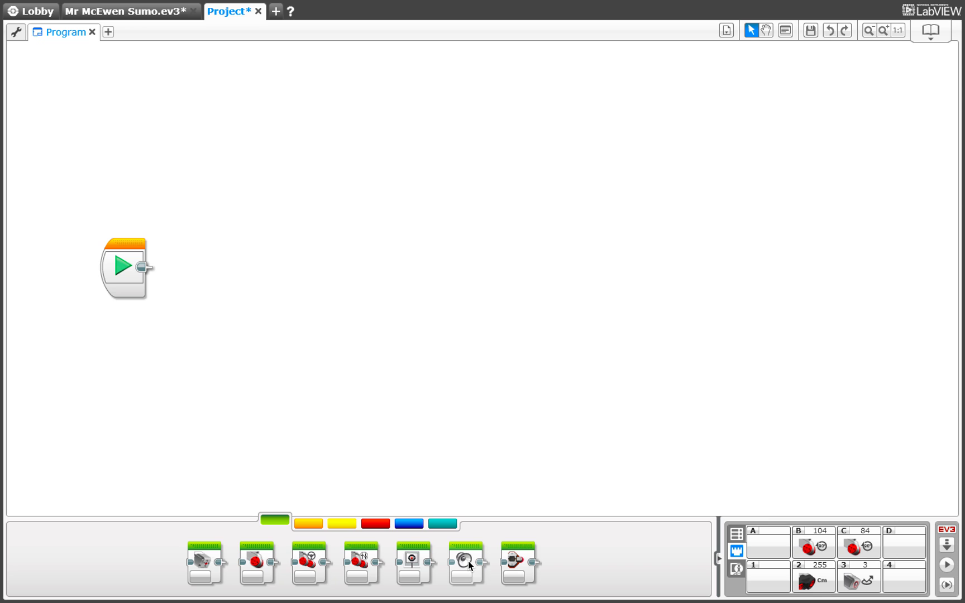
pyautogui.moveTo(206, 570)
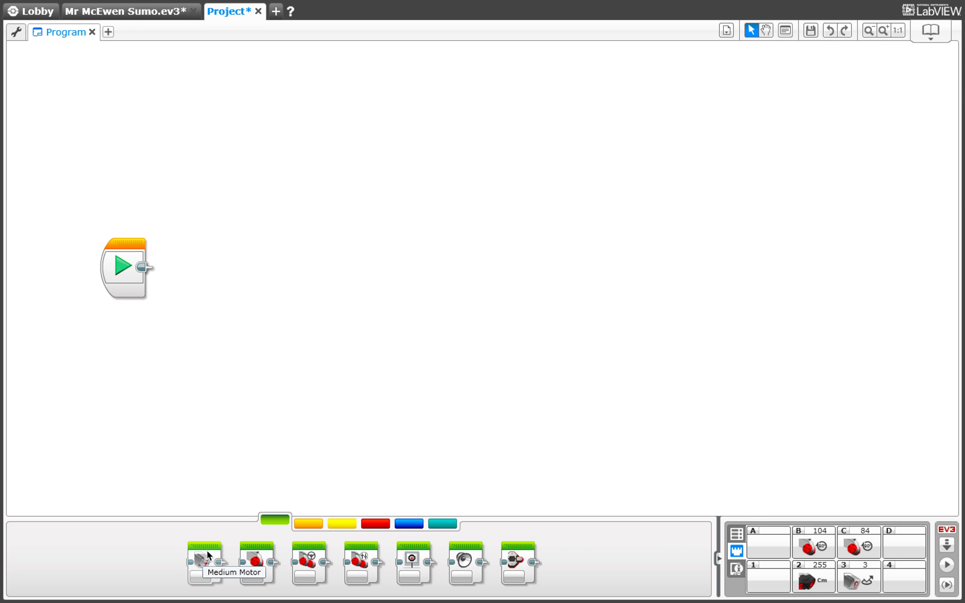
pyautogui.moveTo(422, 558)
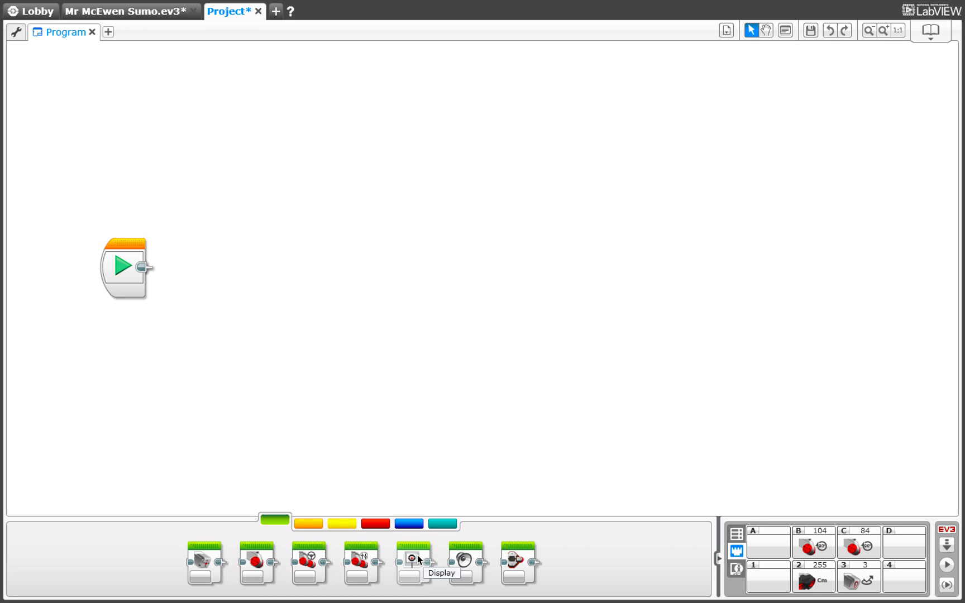
pyautogui.moveTo(465, 559)
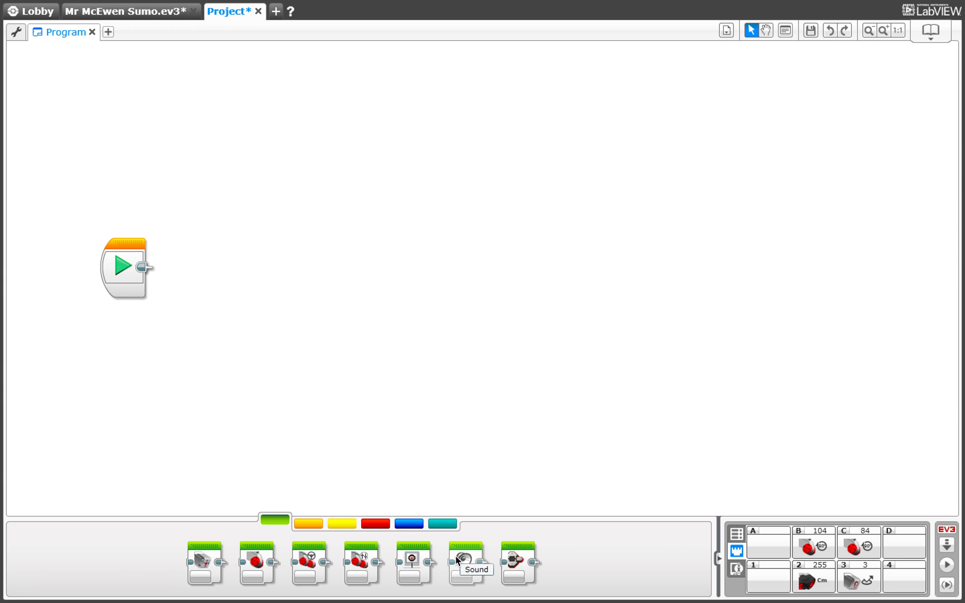
pyautogui.moveTo(357, 564)
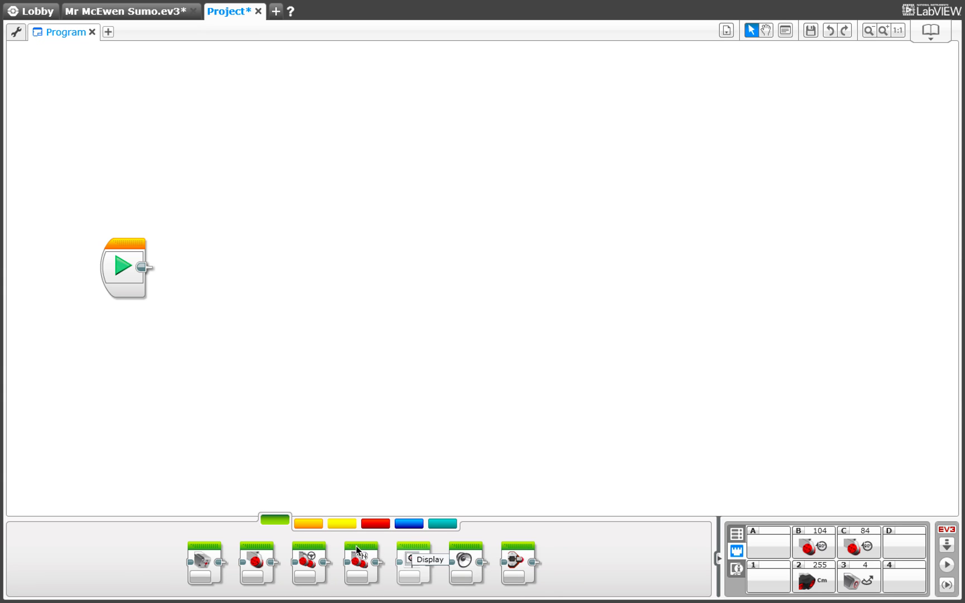
pyautogui.moveTo(348, 497)
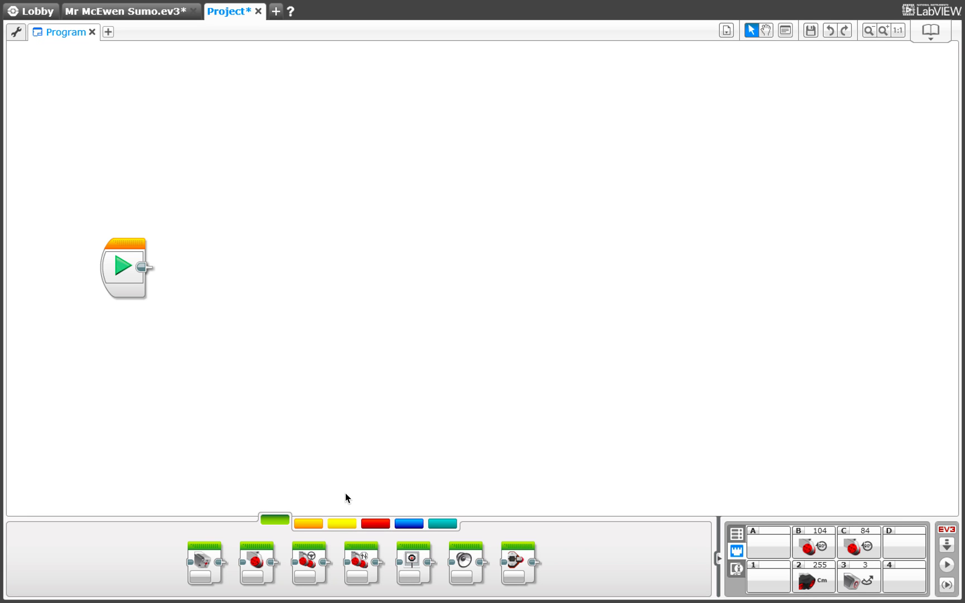
pyautogui.moveTo(321, 512)
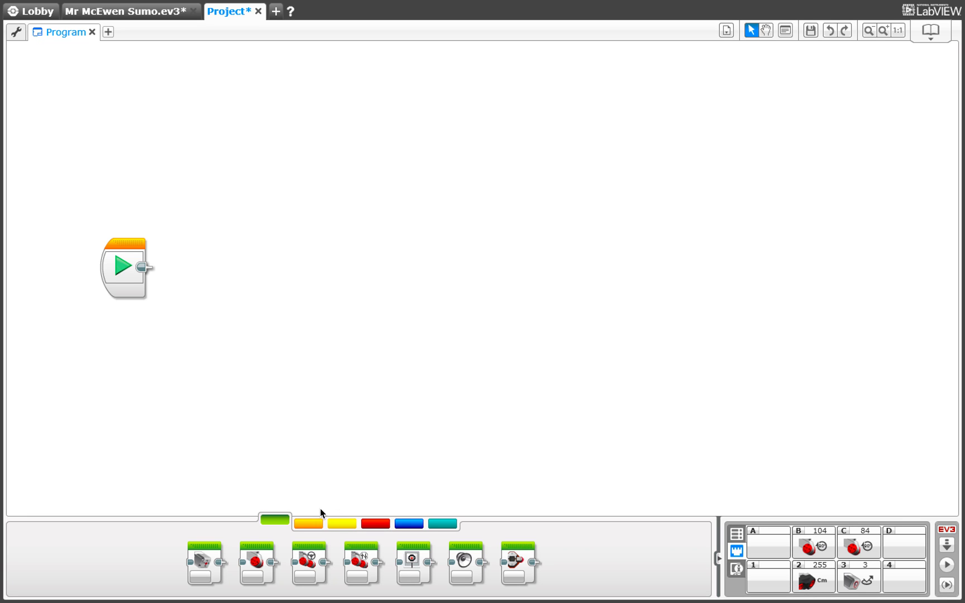
# Place a Wait block set to 3 seconds right after the start block.
pyautogui.click(308, 521)
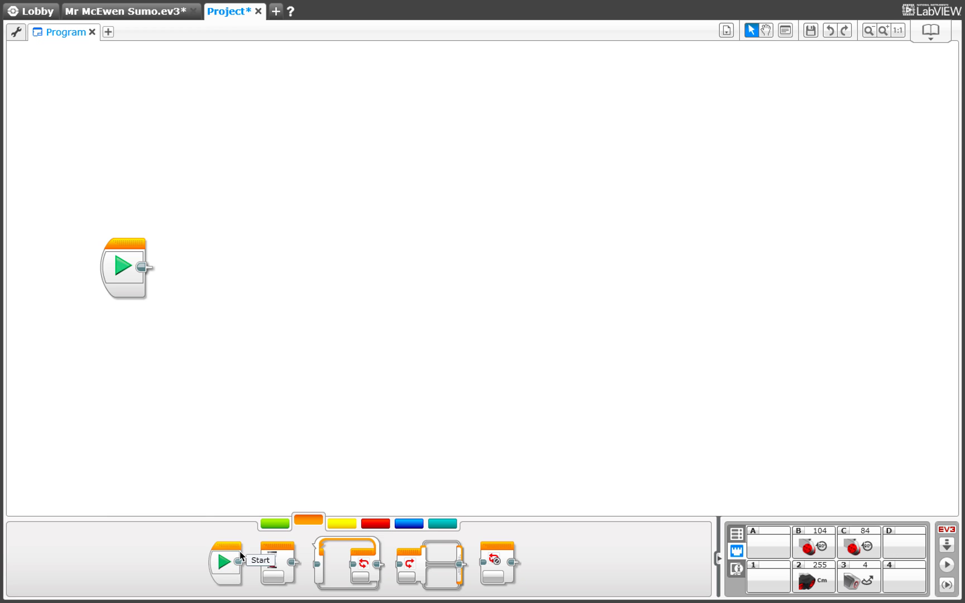
pyautogui.moveTo(276, 562); pyautogui.dragTo(181, 267)
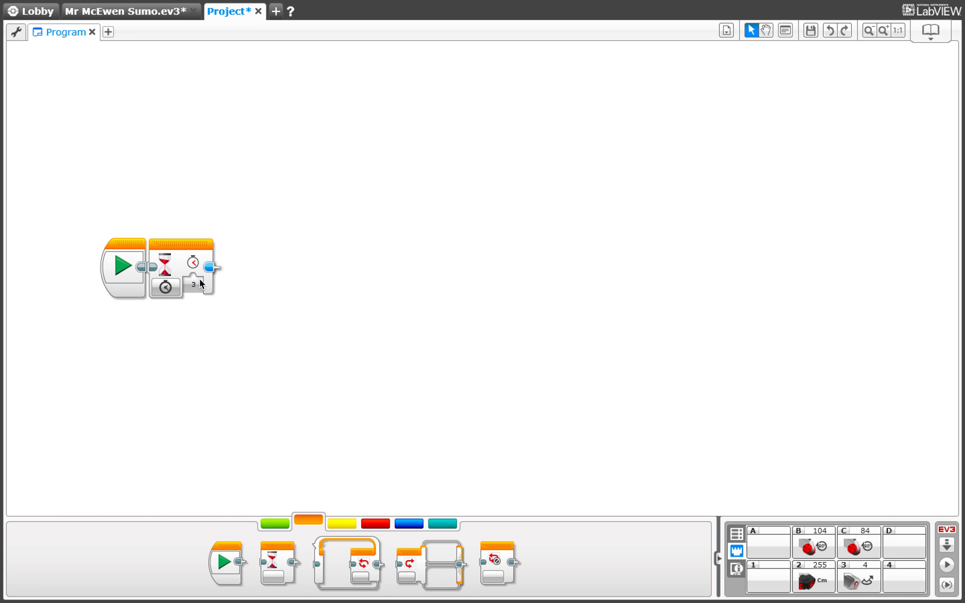
pyautogui.moveTo(225, 274)
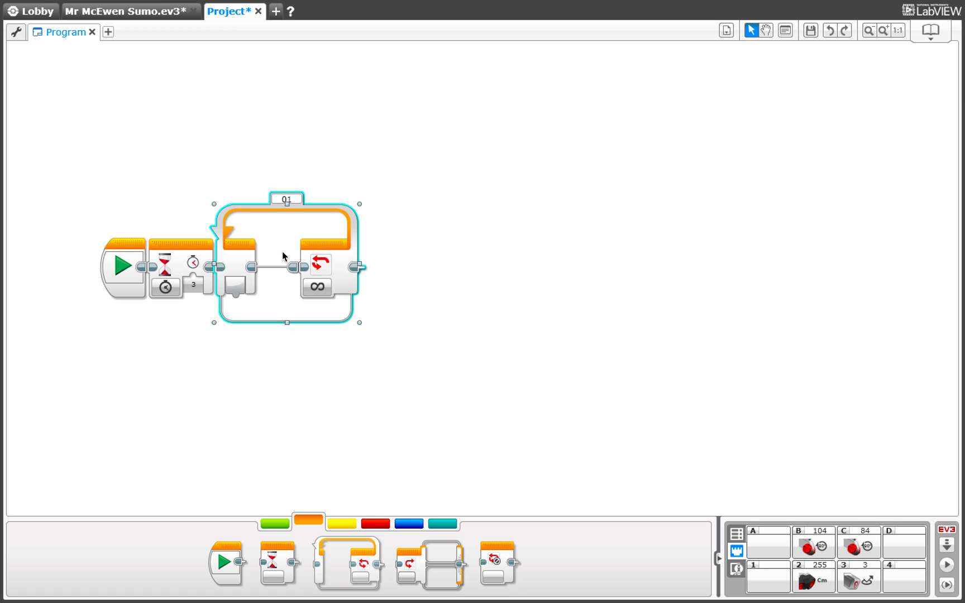
pyautogui.moveTo(290, 229)
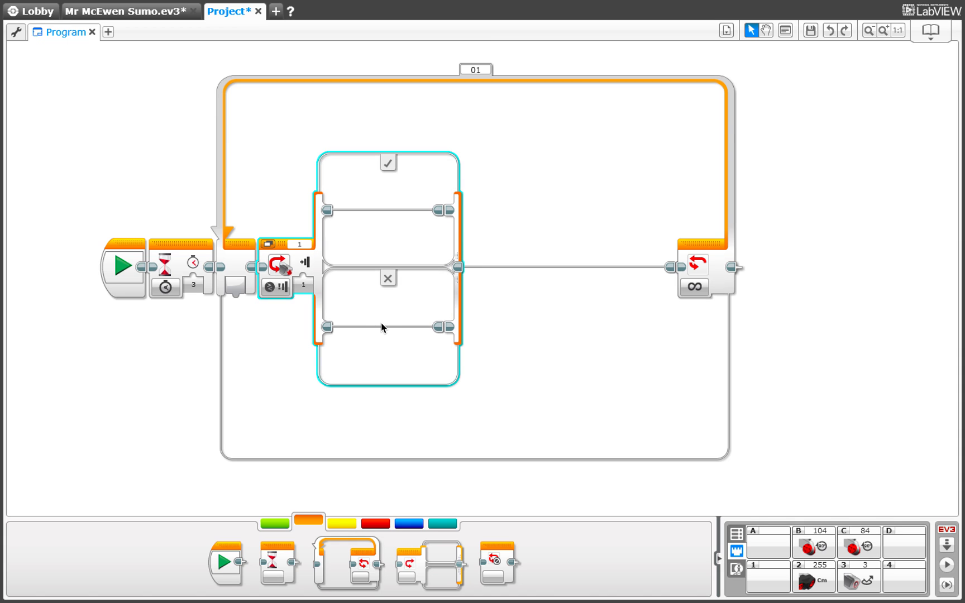
pyautogui.moveTo(271, 287)
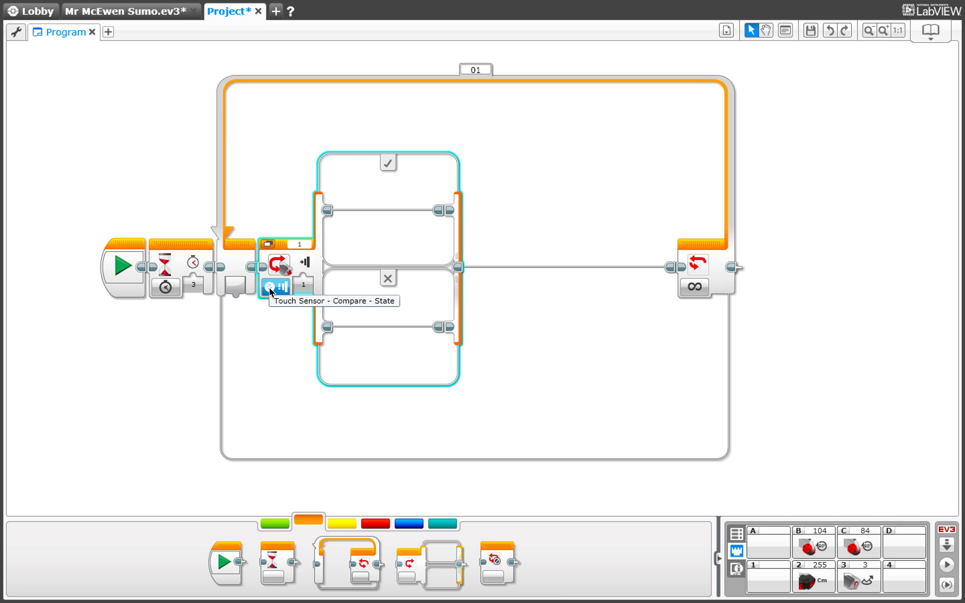
# Open the loop switch's sensor mode list to pick Color Sensor compare.
pyautogui.click(269, 287)
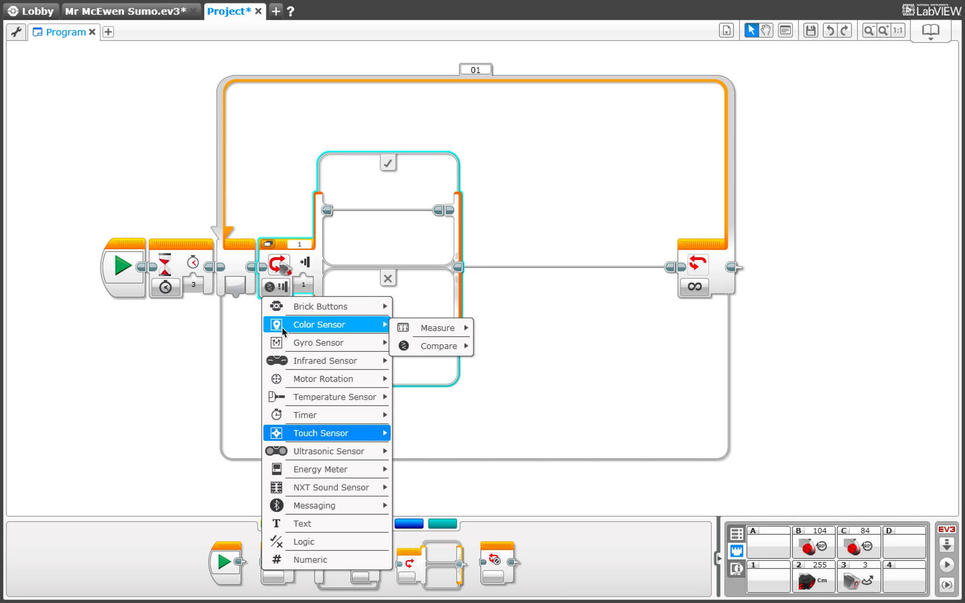
pyautogui.moveTo(292, 405)
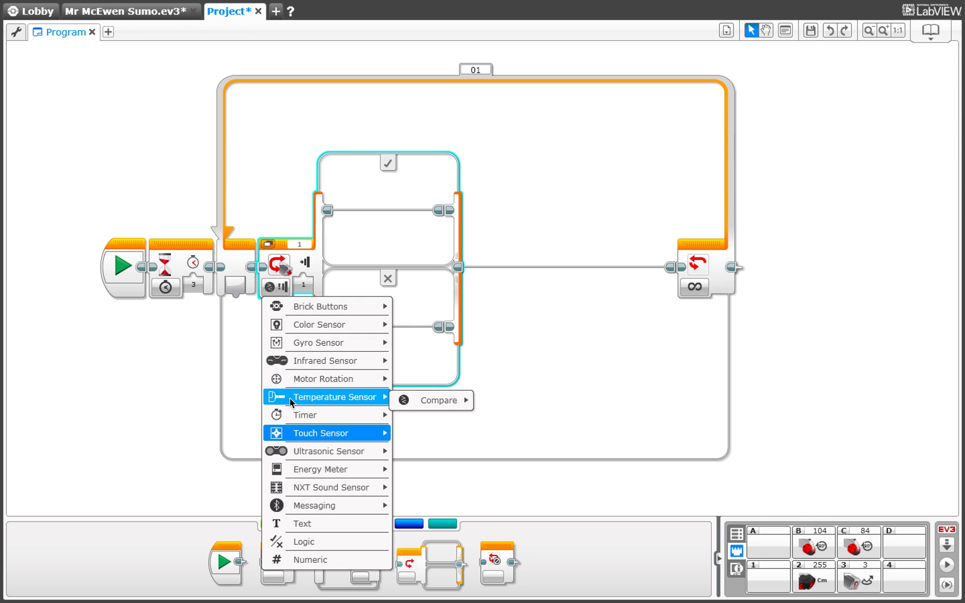
pyautogui.moveTo(304, 415)
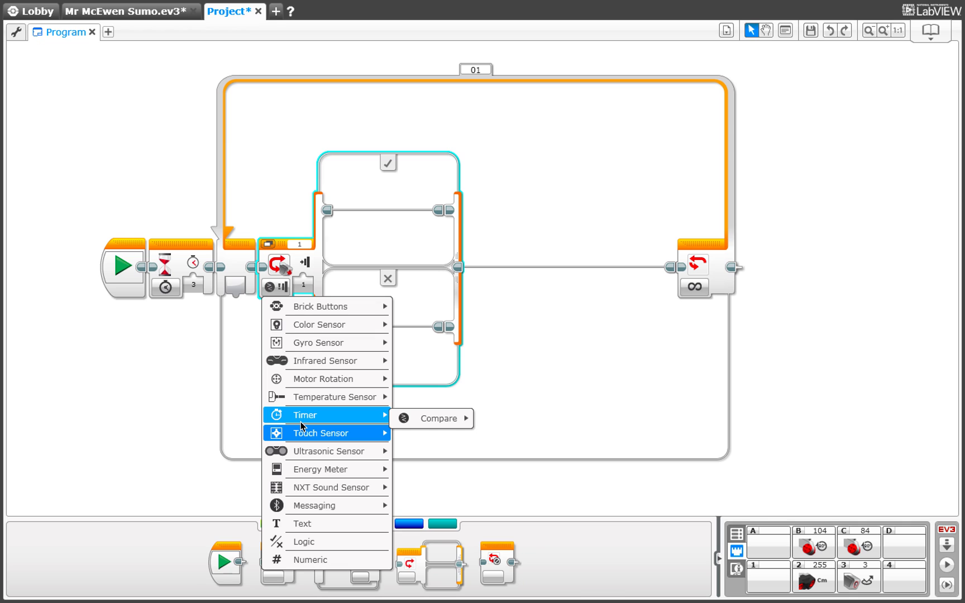
pyautogui.moveTo(308, 386)
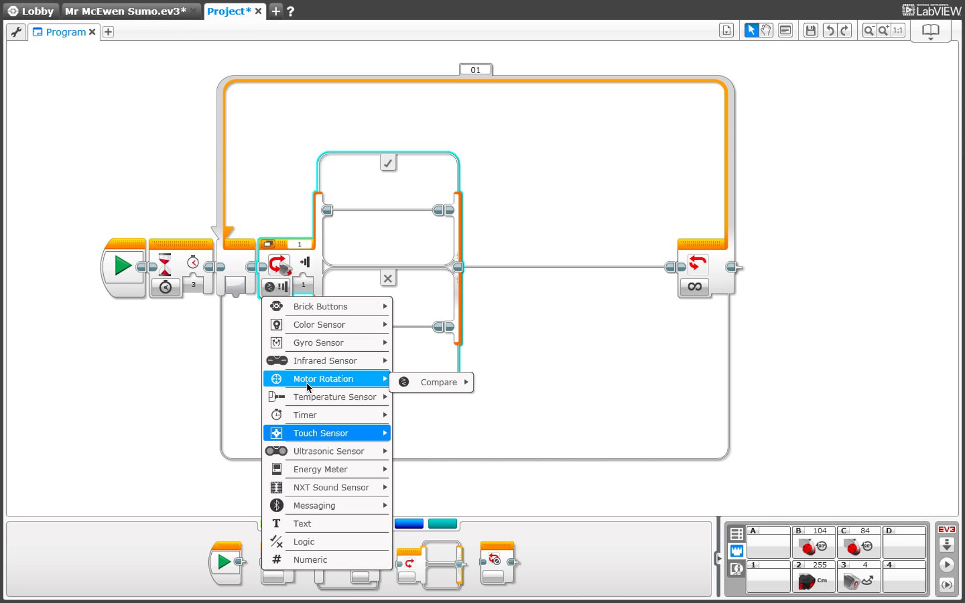
pyautogui.moveTo(315, 324)
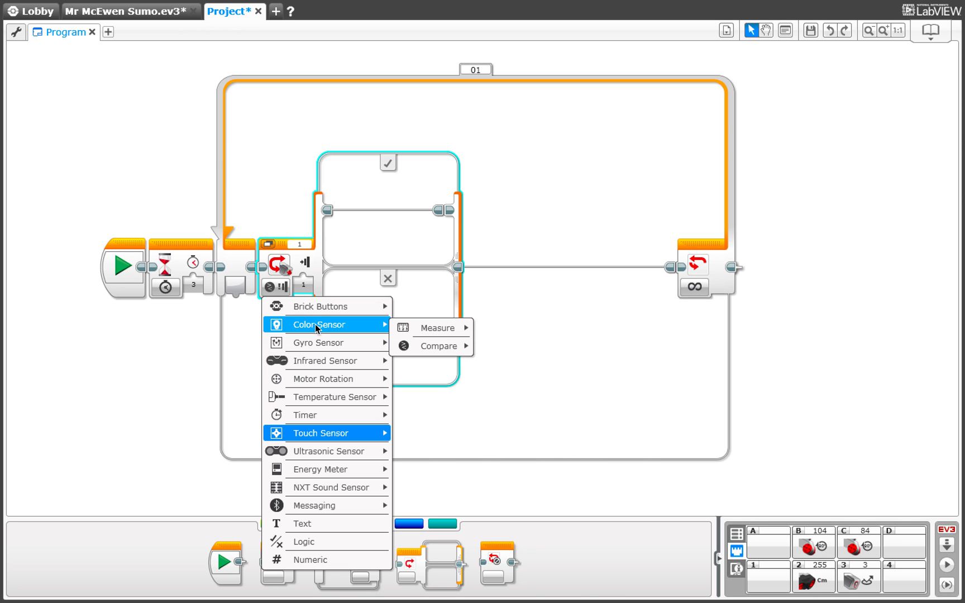
pyautogui.moveTo(435, 328)
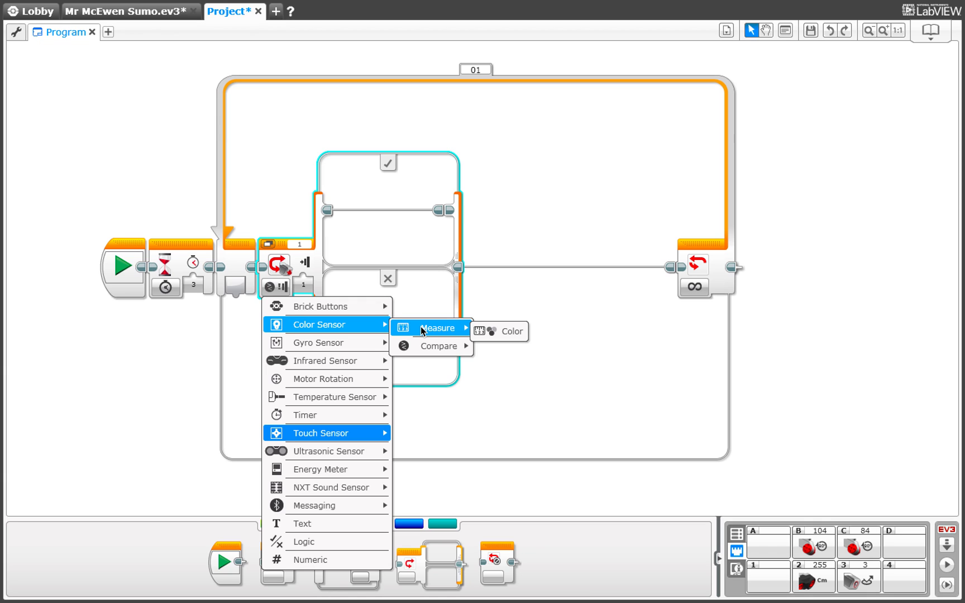
pyautogui.moveTo(438, 347)
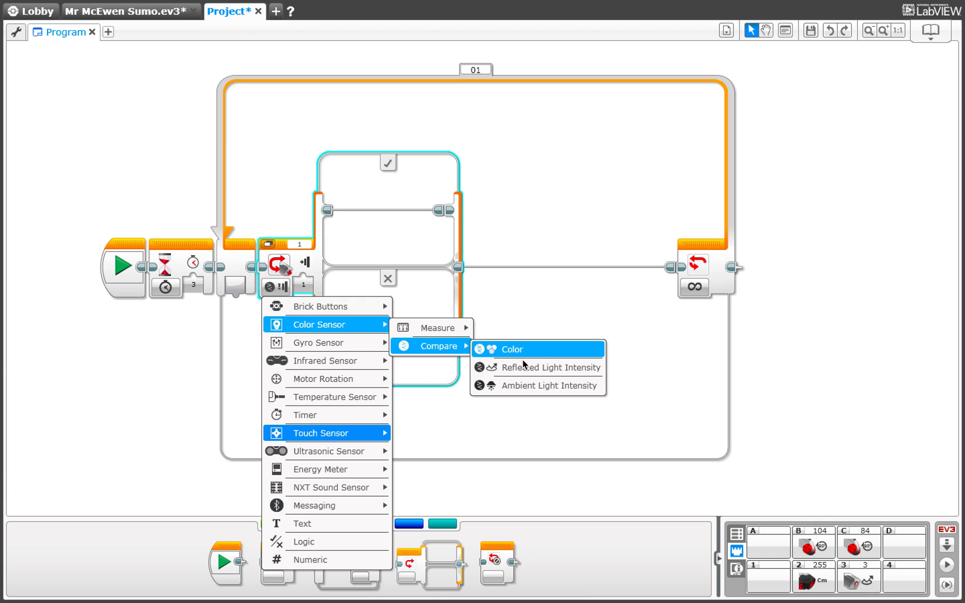
pyautogui.moveTo(572, 371)
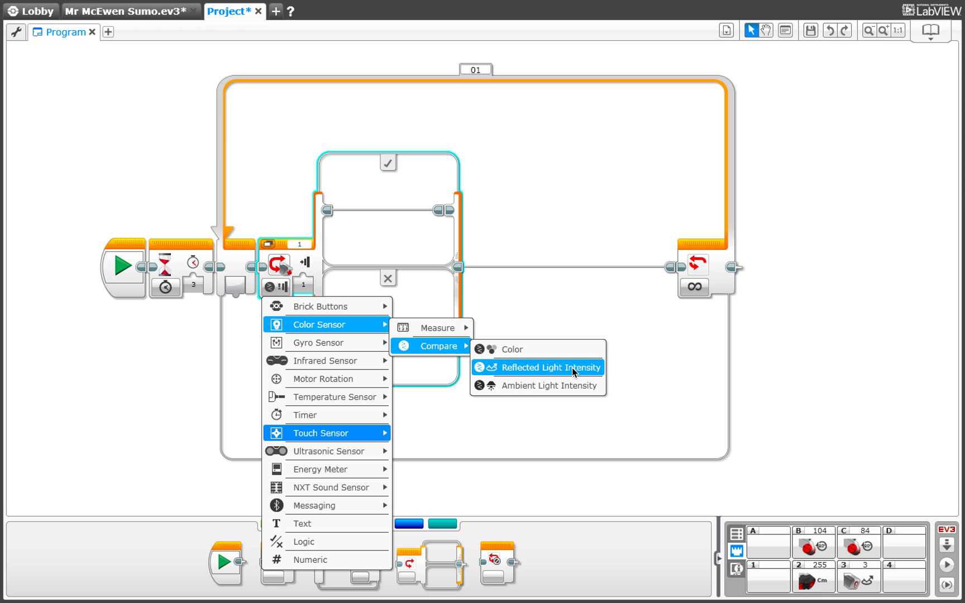
pyautogui.moveTo(590, 371)
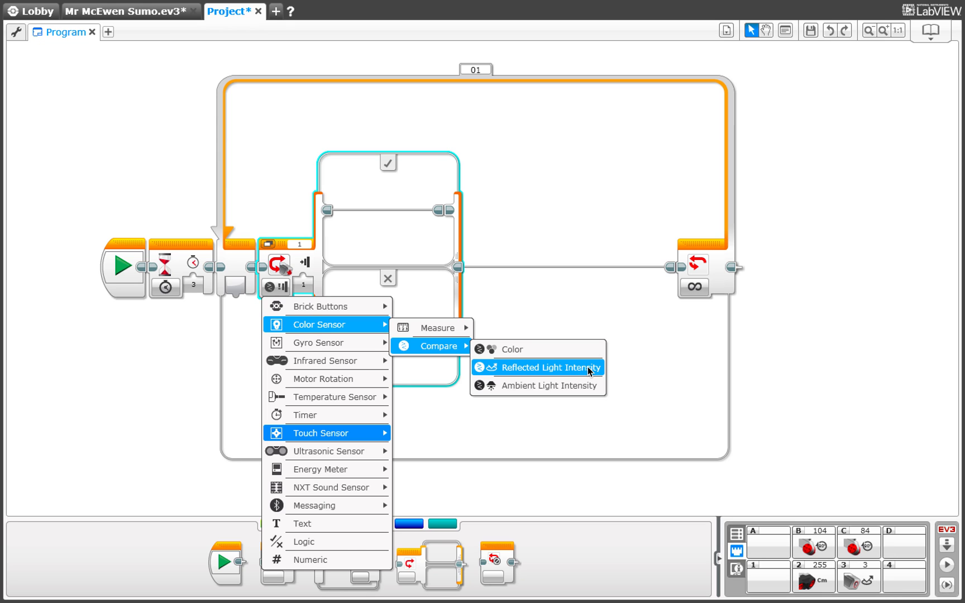
# Set the switch to reflected light intensity on port 3, greater than 20.
pyautogui.click(550, 367)
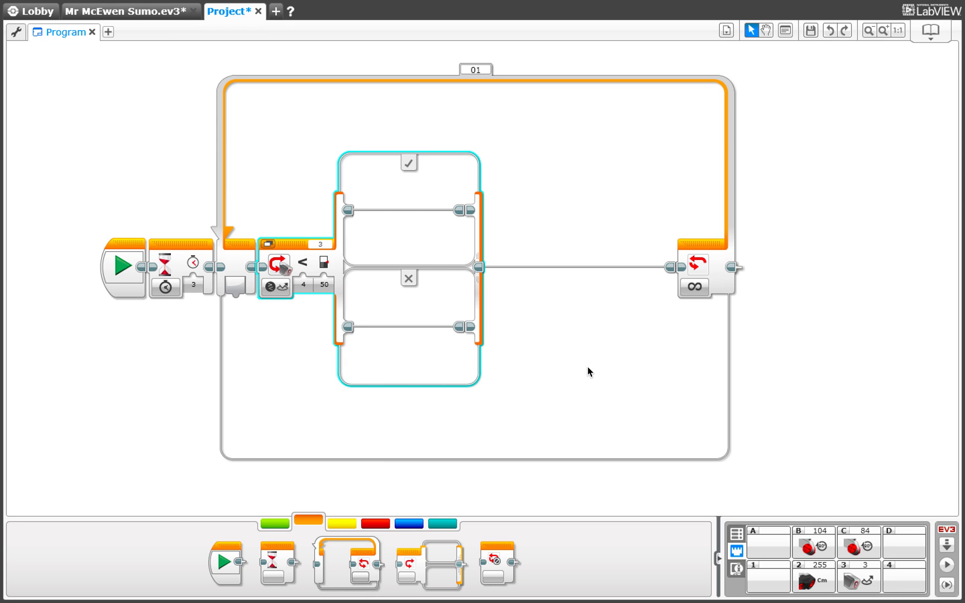
pyautogui.moveTo(277, 274)
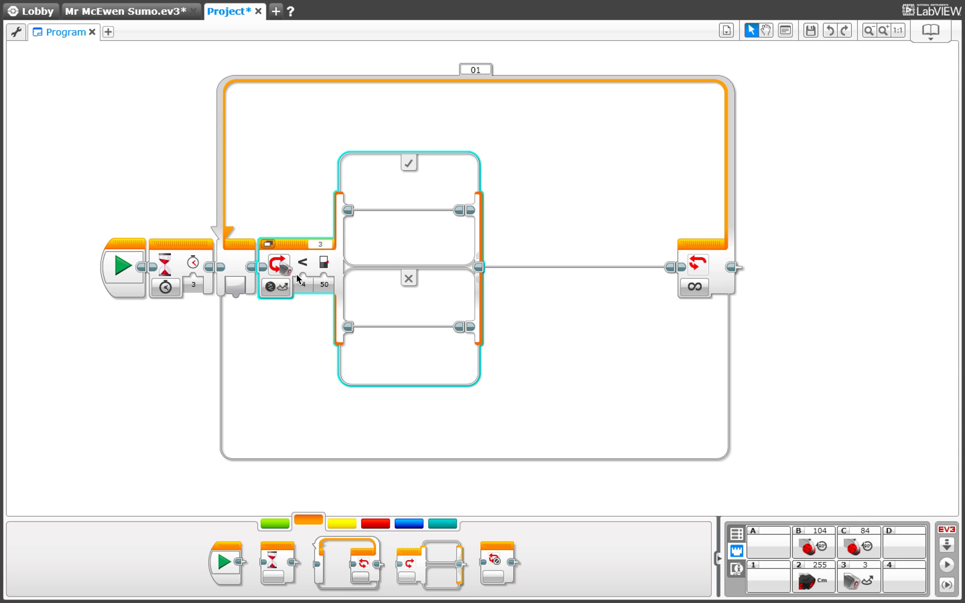
pyautogui.click(324, 284)
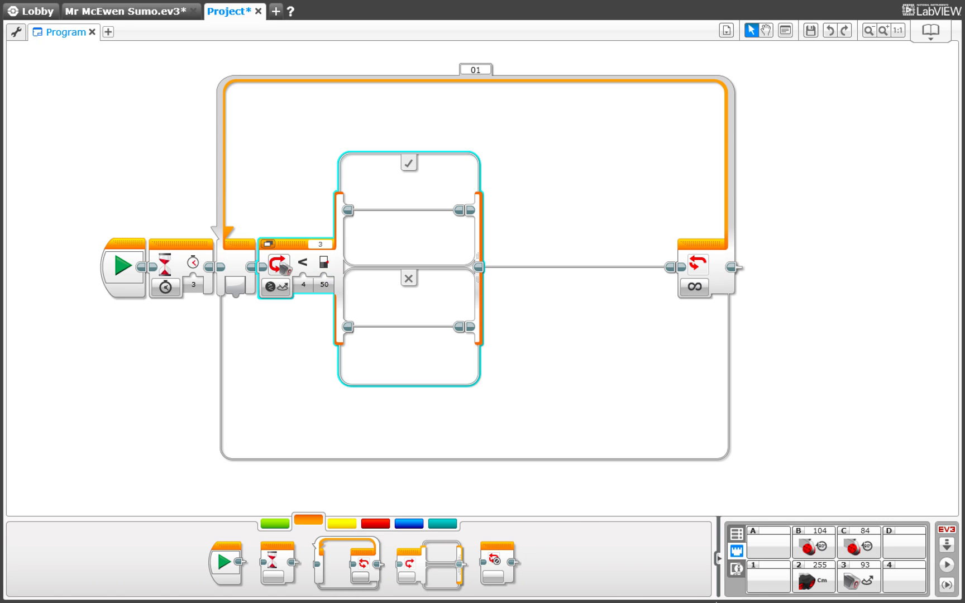
pyautogui.moveTo(858, 581)
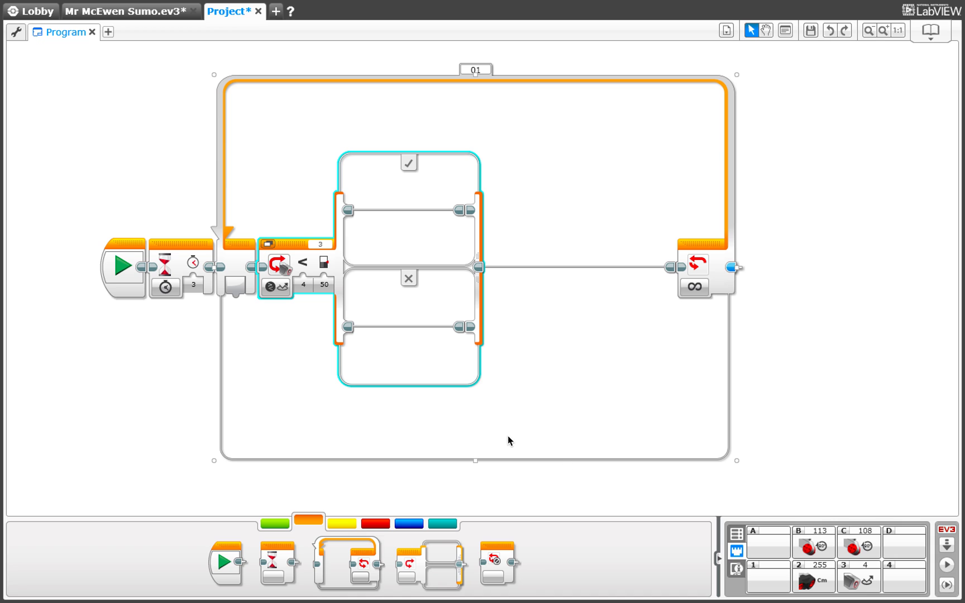
pyautogui.click(303, 285)
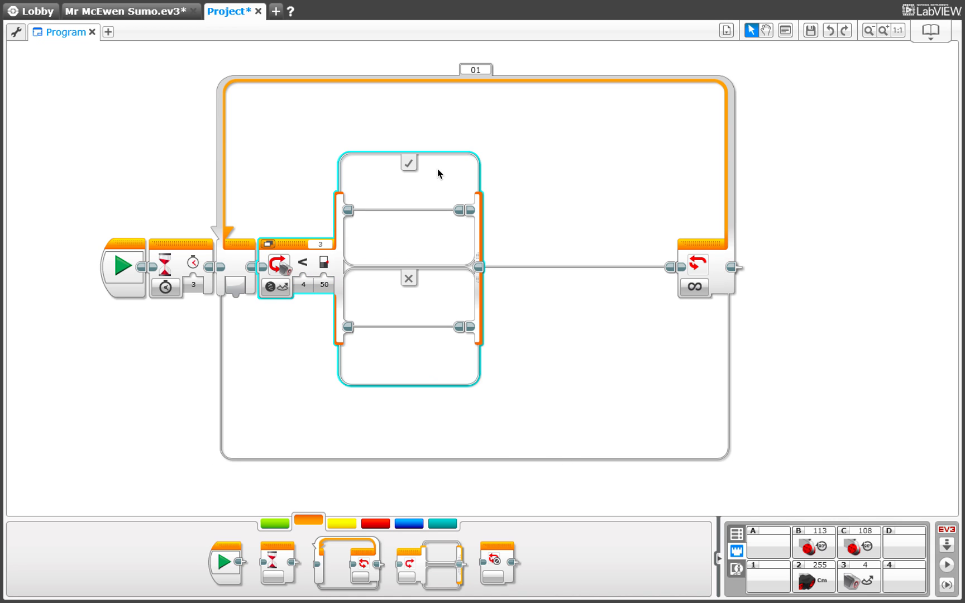
pyautogui.moveTo(391, 184)
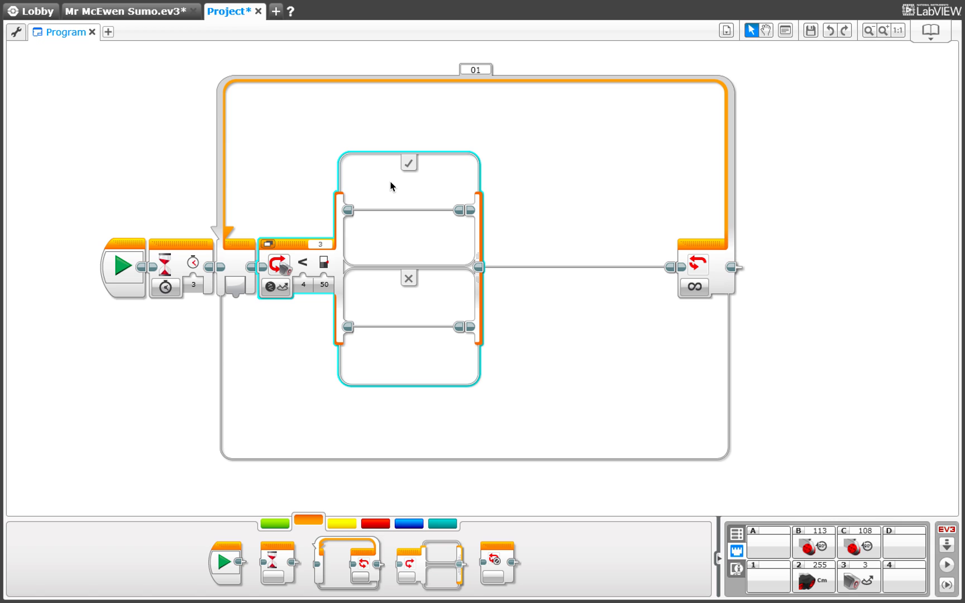
pyautogui.moveTo(383, 192)
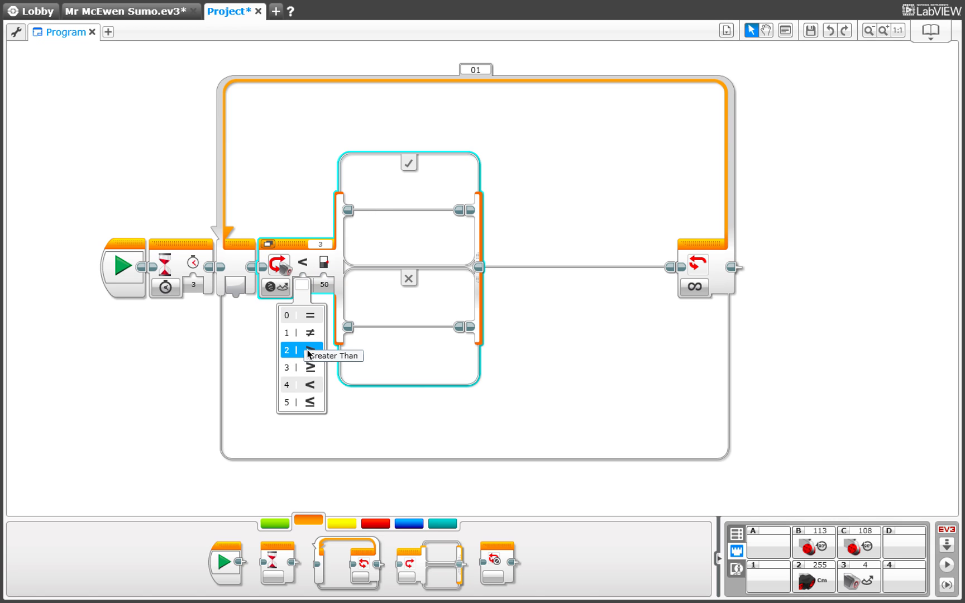
pyautogui.click(301, 347)
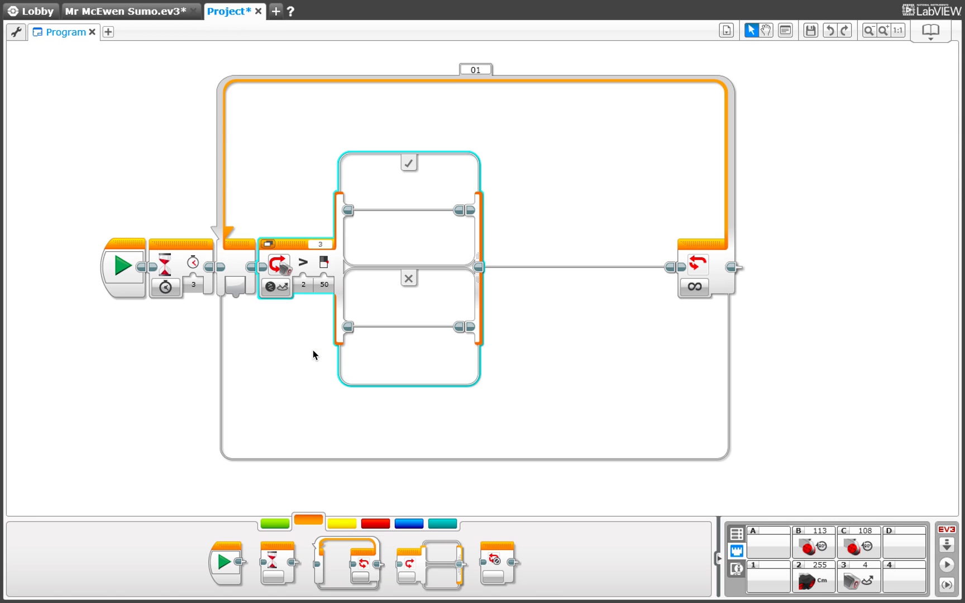
pyautogui.click(325, 285)
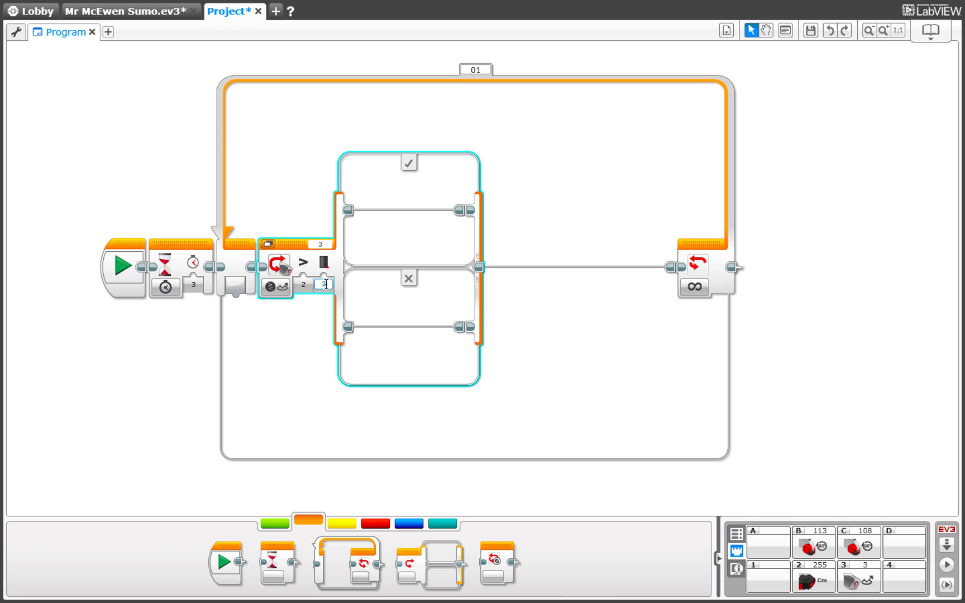
pyautogui.write('20')
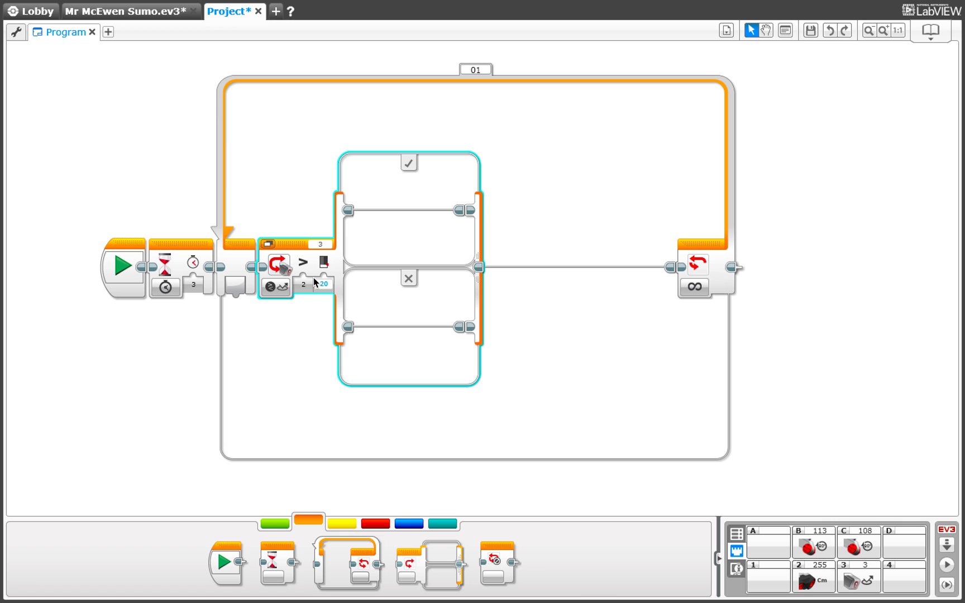
pyautogui.click(324, 284)
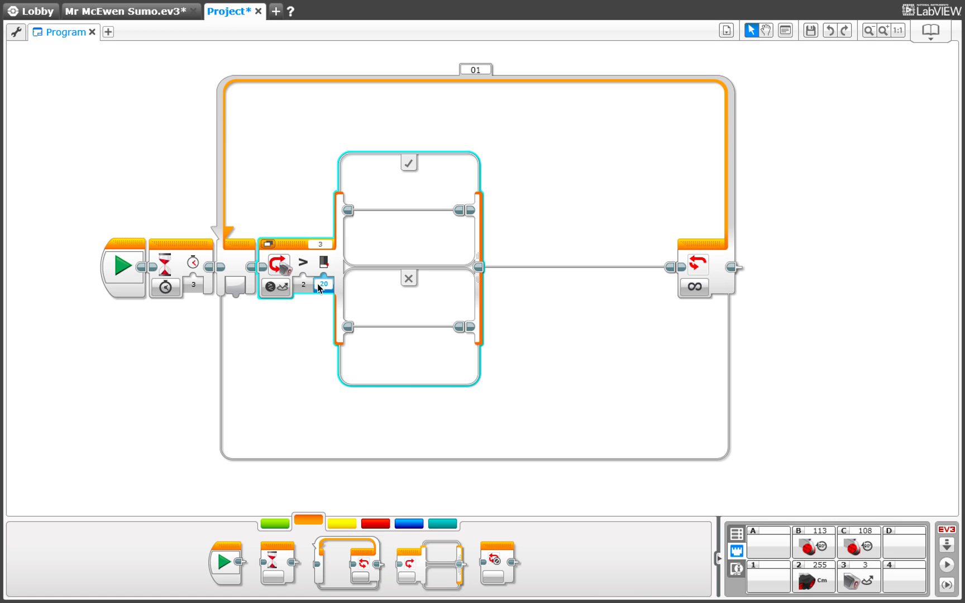
pyautogui.click(322, 283)
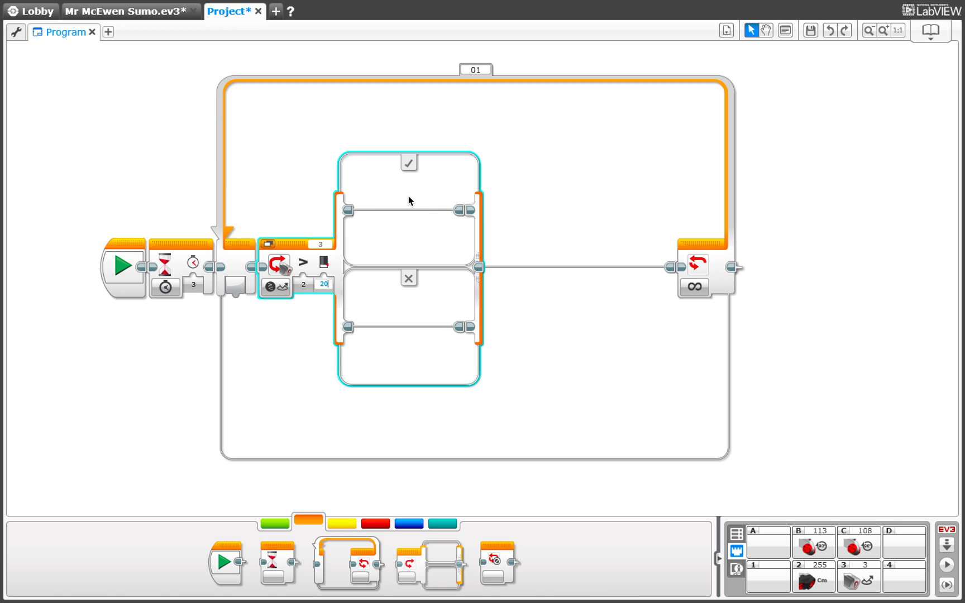
# Drop a Move Steering block on B+C into the true case, set to Off.
pyautogui.click(274, 521)
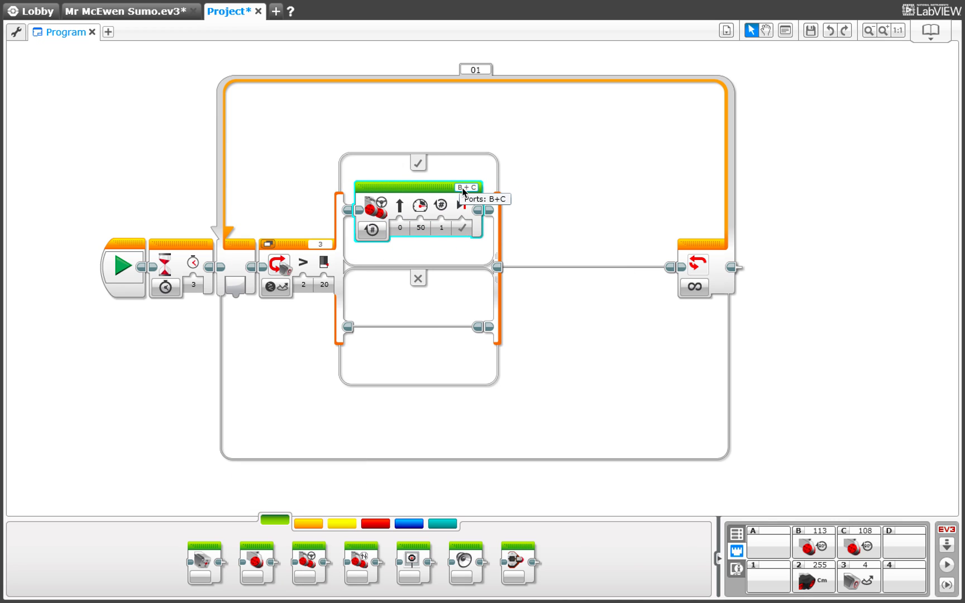
pyautogui.click(370, 243)
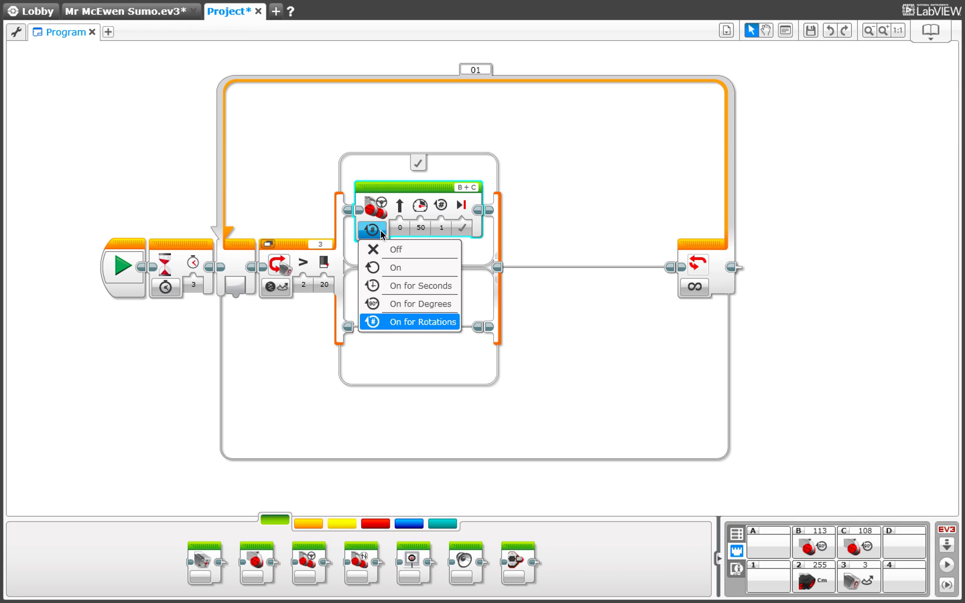
pyautogui.click(399, 250)
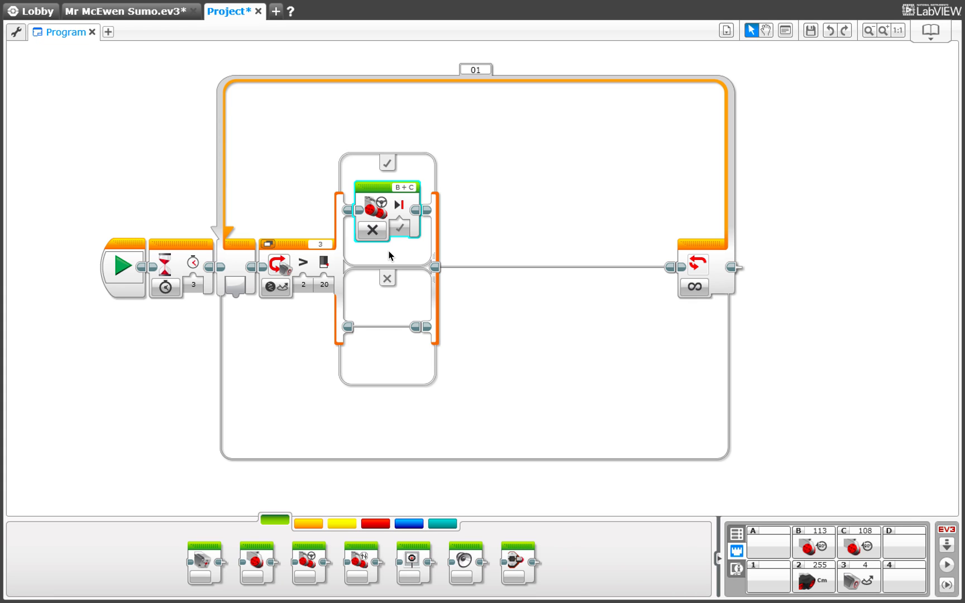
pyautogui.moveTo(372, 471)
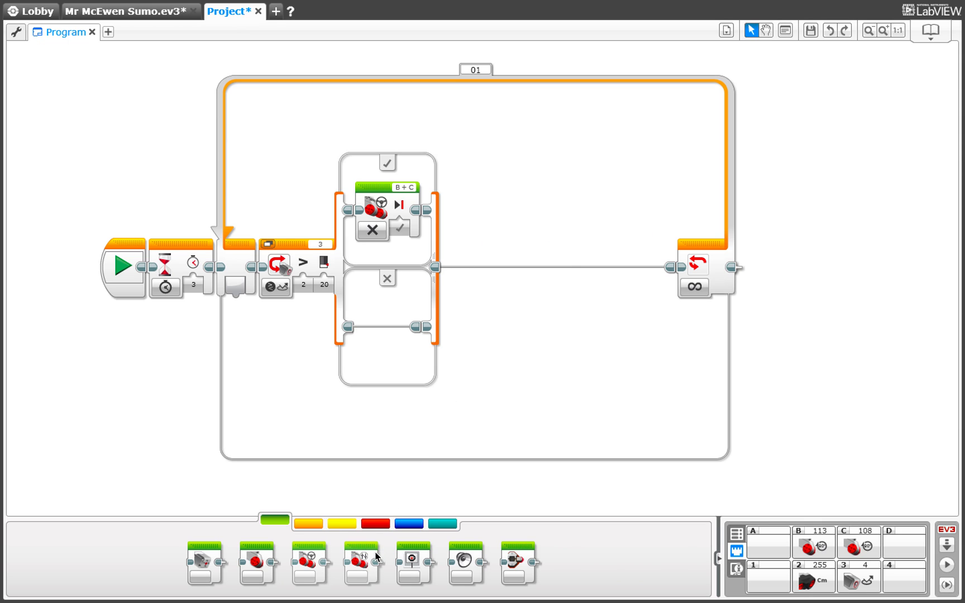
pyautogui.moveTo(367, 557)
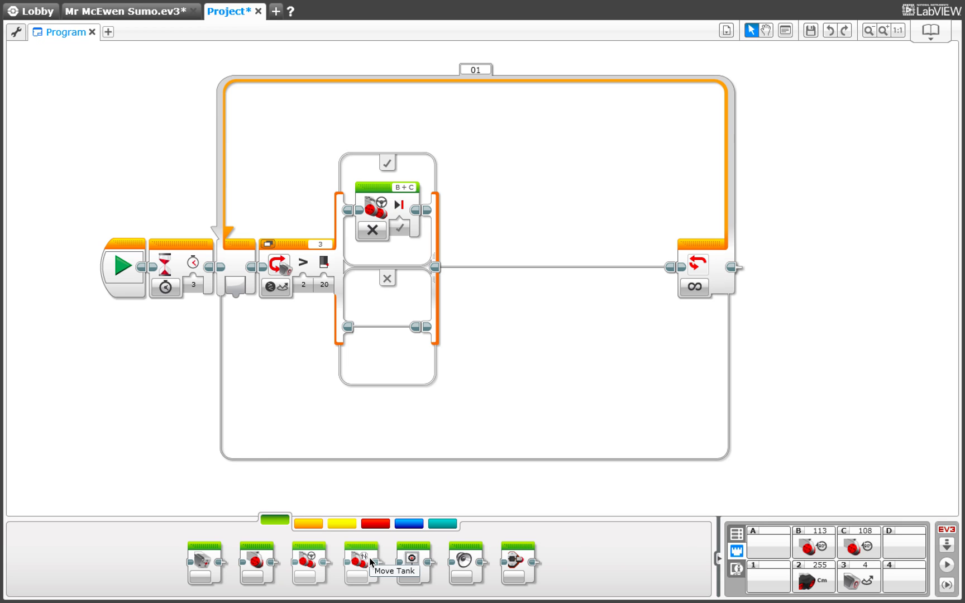
# Add a Move Tank block backing up at -50/-50 for 1 rotation with braking.
pyautogui.moveTo(363, 561); pyautogui.dragTo(470, 218)
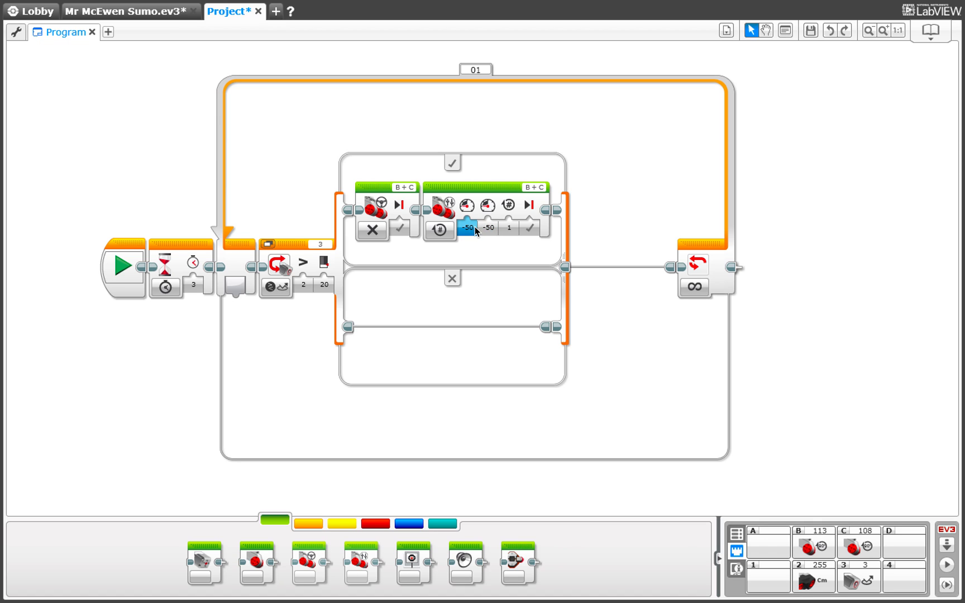
pyautogui.click(488, 228)
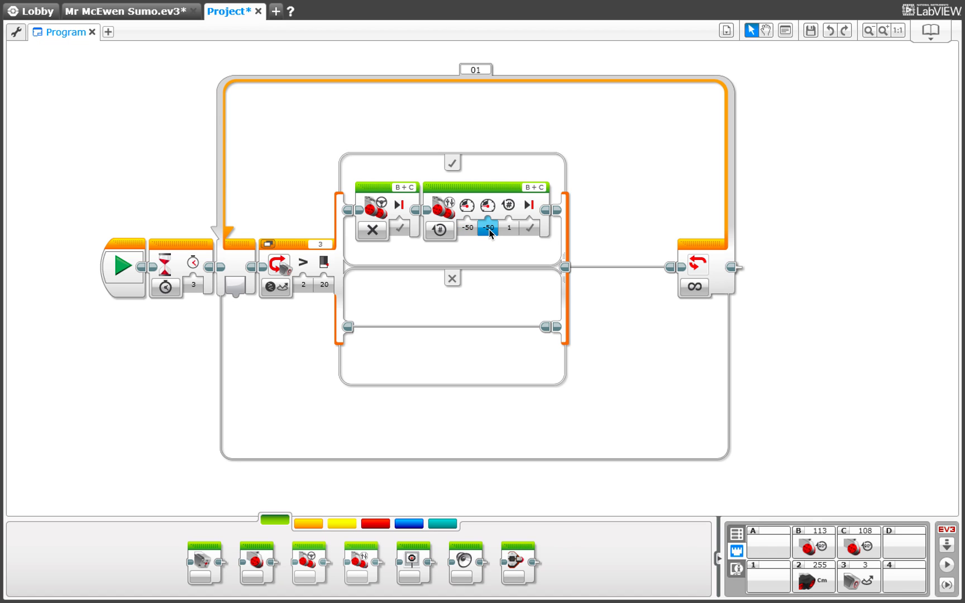
pyautogui.click(509, 229)
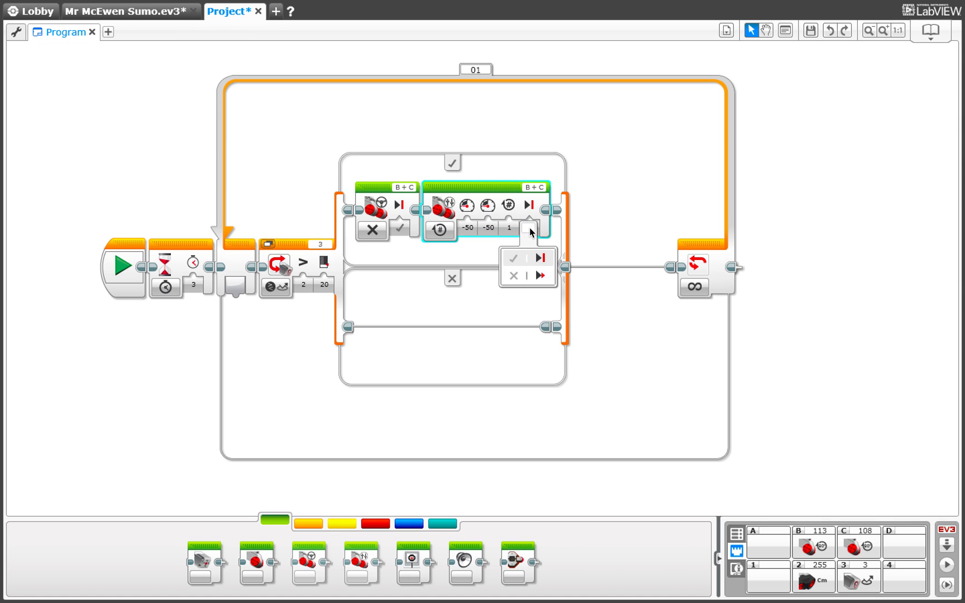
pyautogui.click(514, 257)
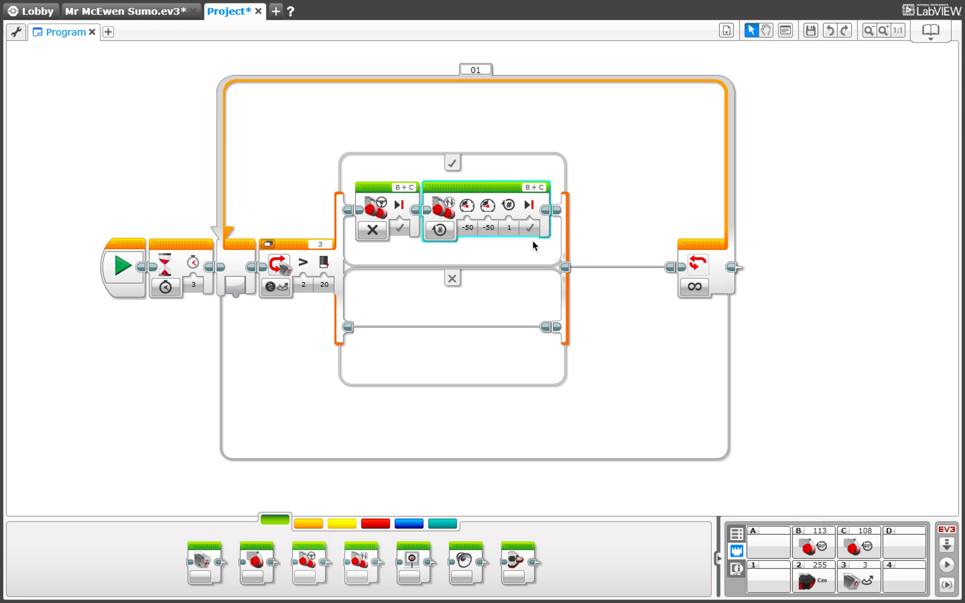
pyautogui.click(490, 228)
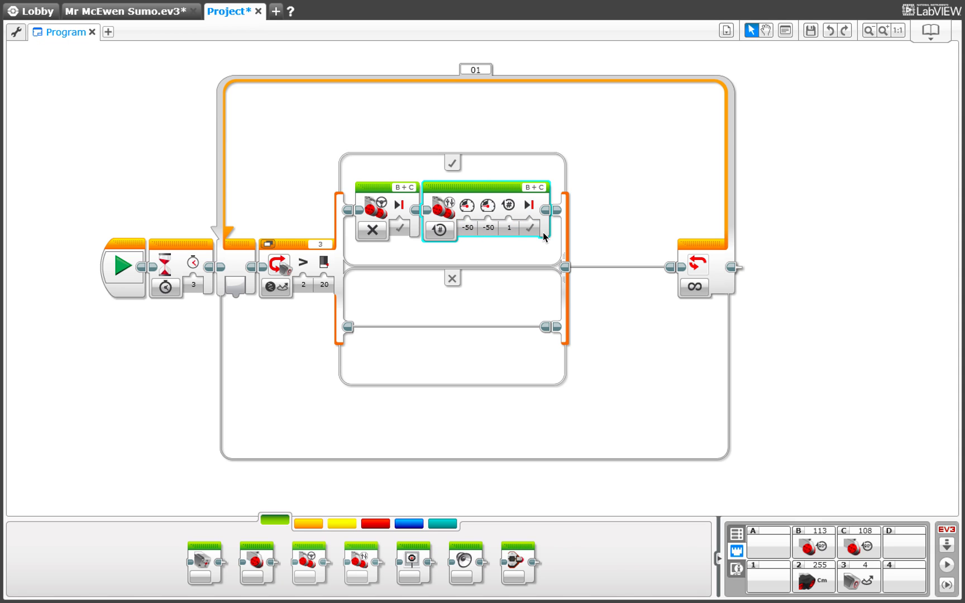
pyautogui.moveTo(381, 515)
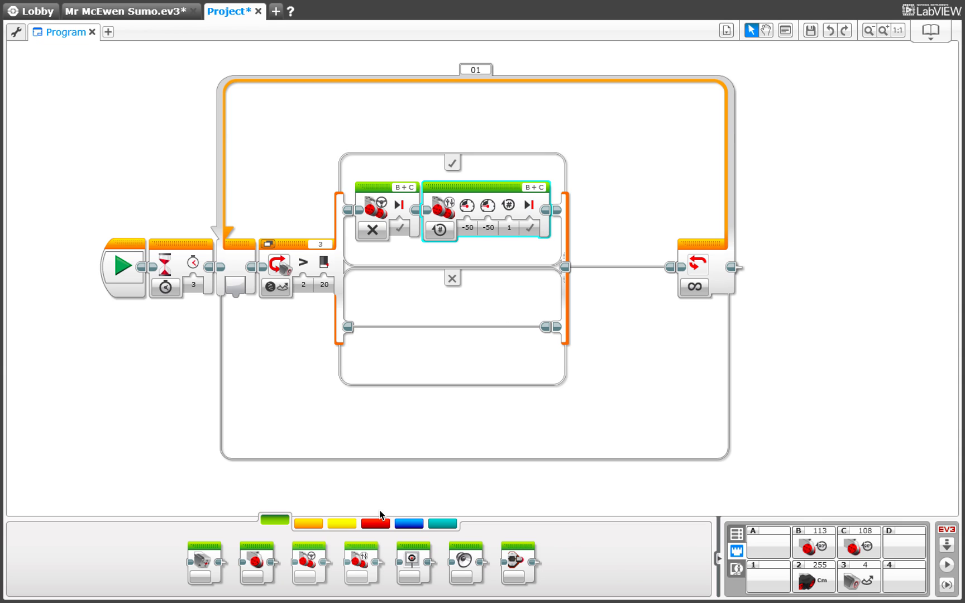
pyautogui.moveTo(381, 565)
pyautogui.write('-50')
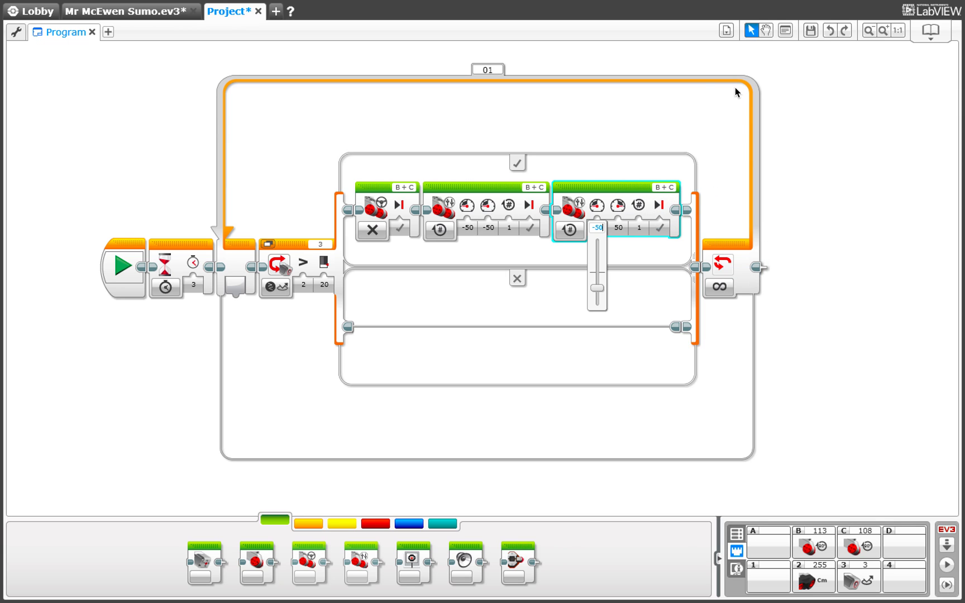
pyautogui.moveTo(240, 268)
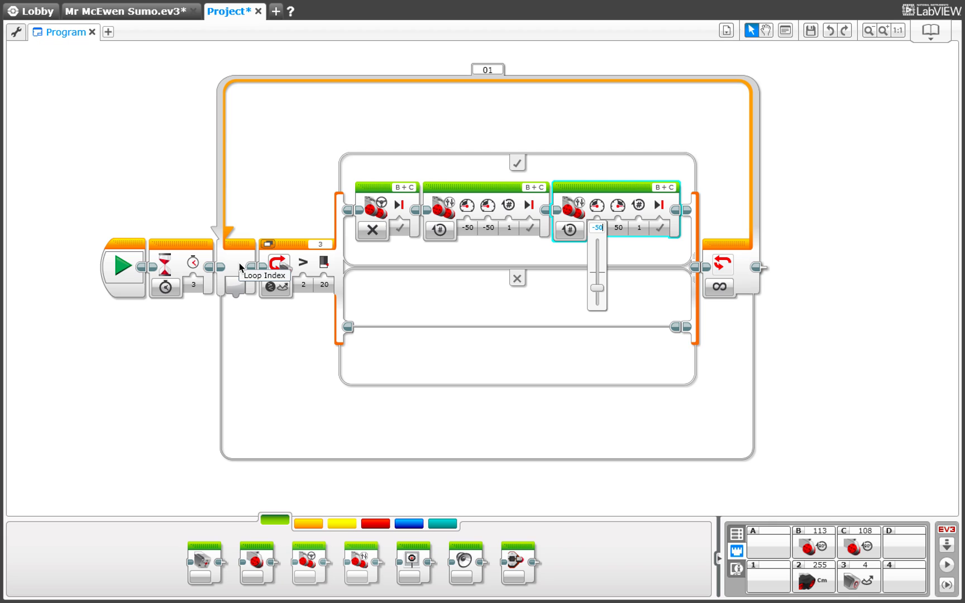
pyautogui.moveTo(304, 275)
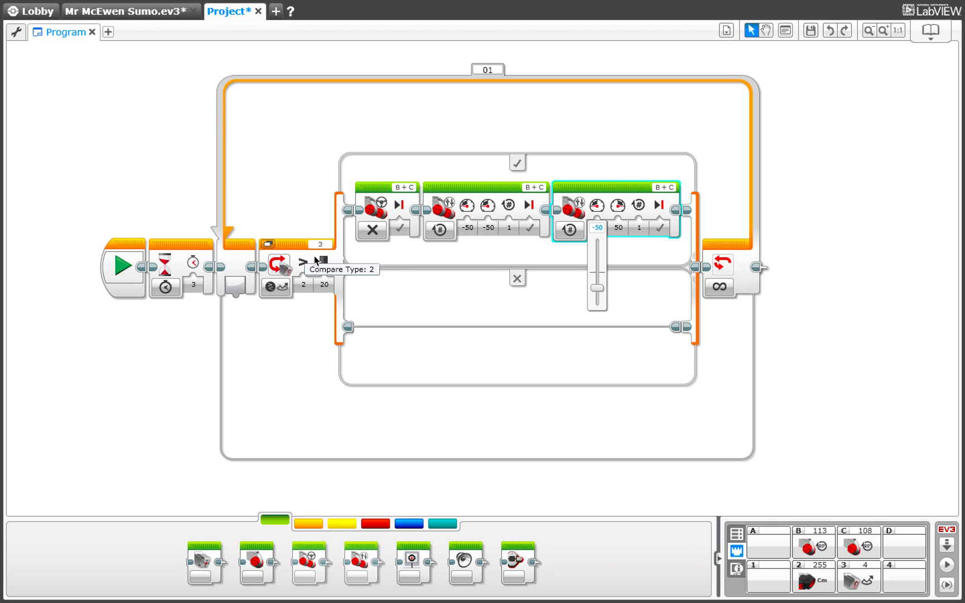
# Add a Move Tank block spinning at -50/50 power for 1 rotation.
pyautogui.click(325, 283)
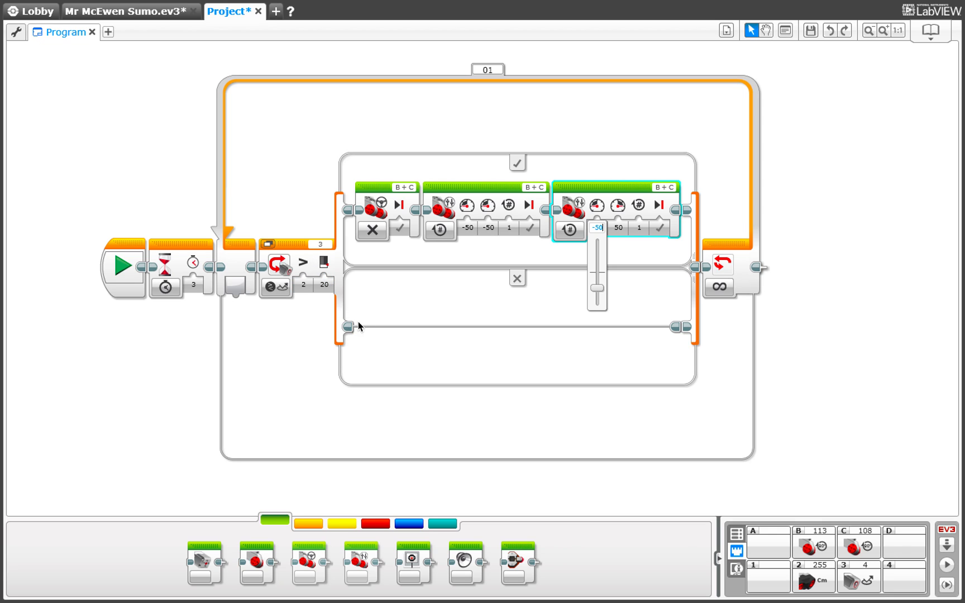
pyautogui.moveTo(380, 507)
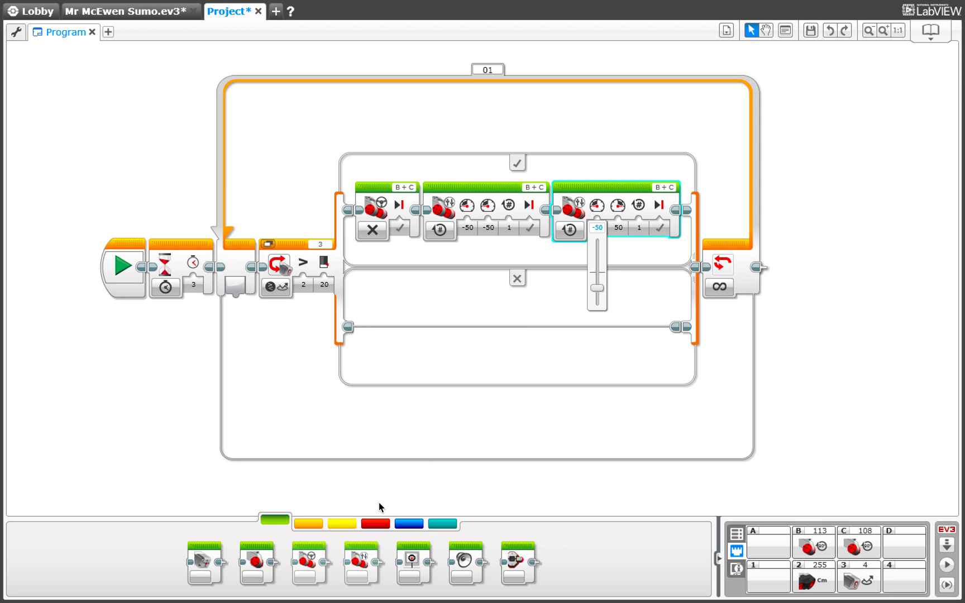
# Add a nested switch testing port 2 ultrasonic distance greater than 30 cm.
pyautogui.click(310, 522)
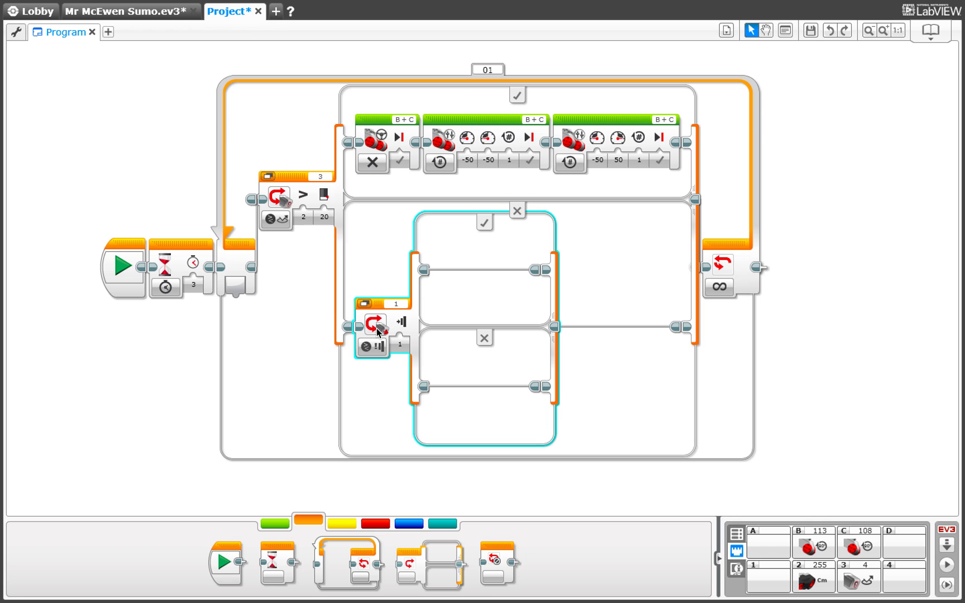
pyautogui.click(374, 322)
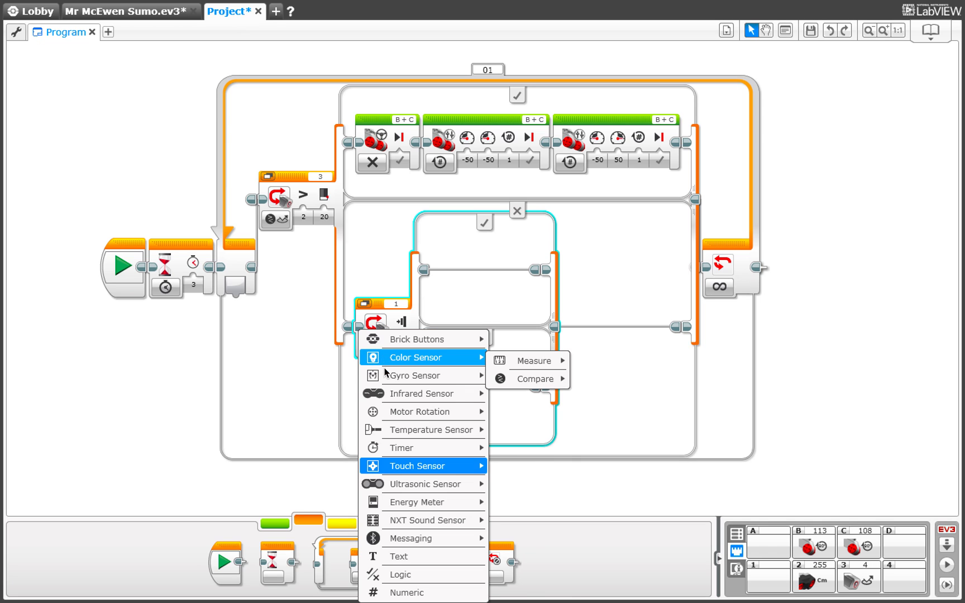
pyautogui.moveTo(423, 484)
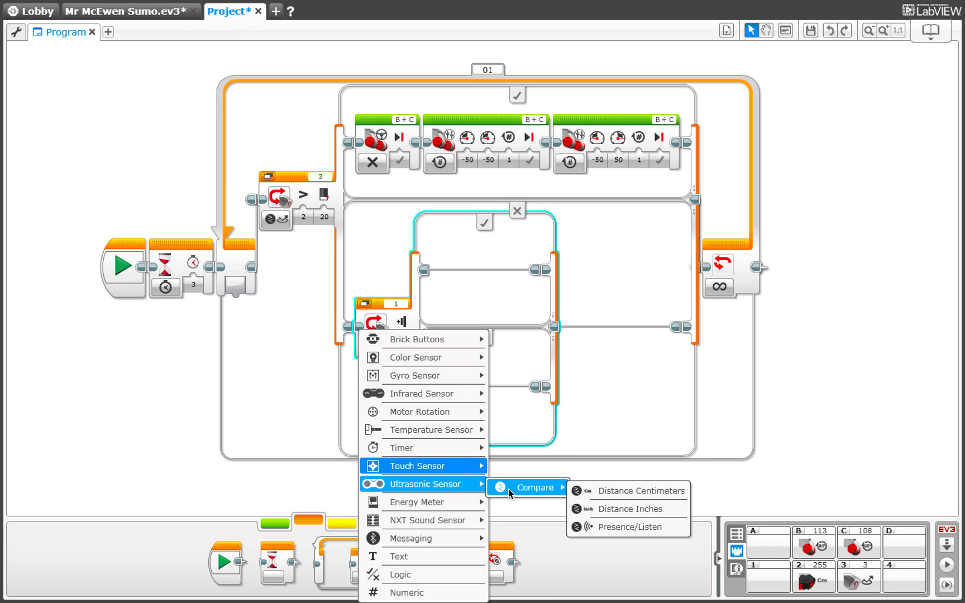
pyautogui.moveTo(617, 490)
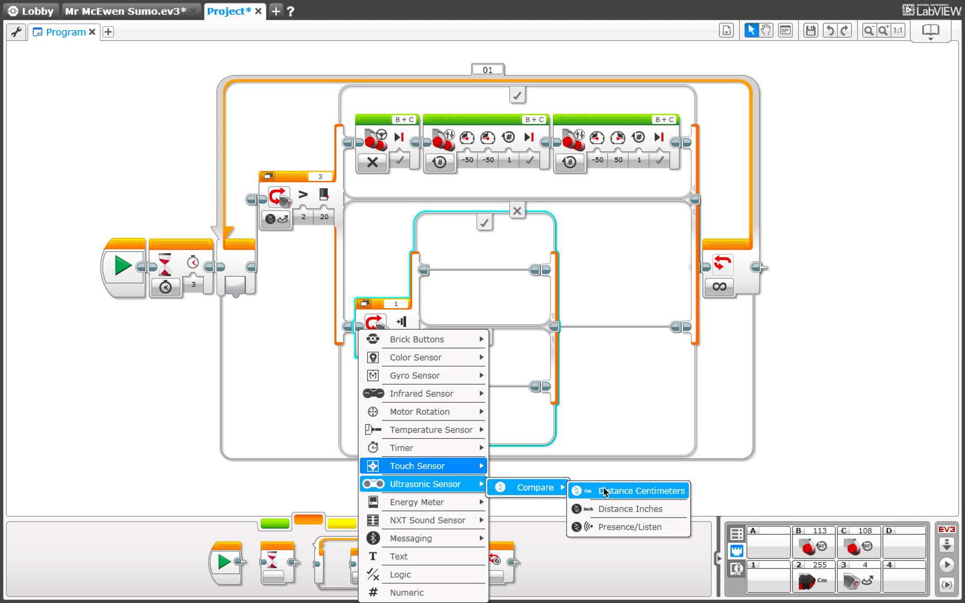
pyautogui.click(629, 490)
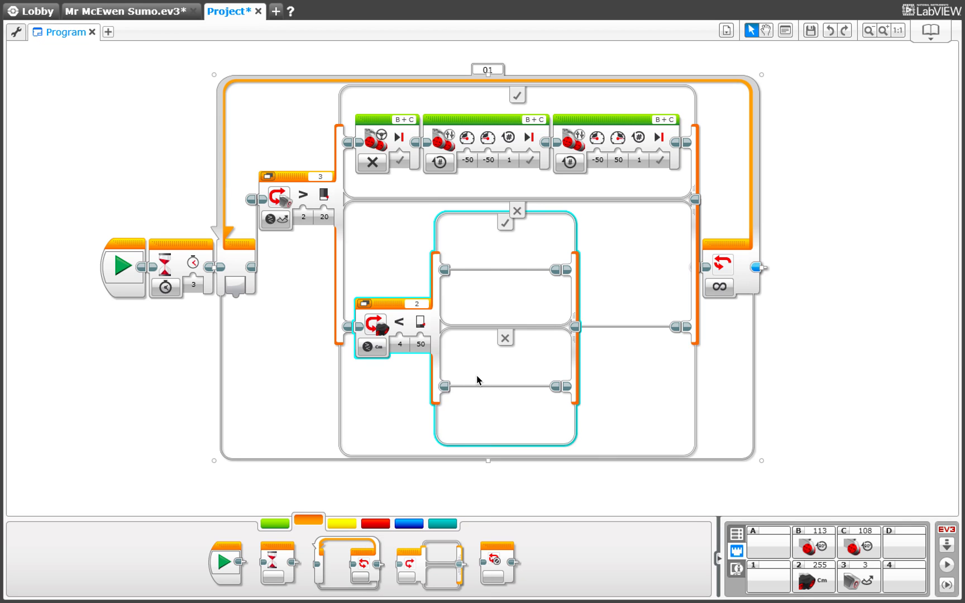
pyautogui.moveTo(415, 346)
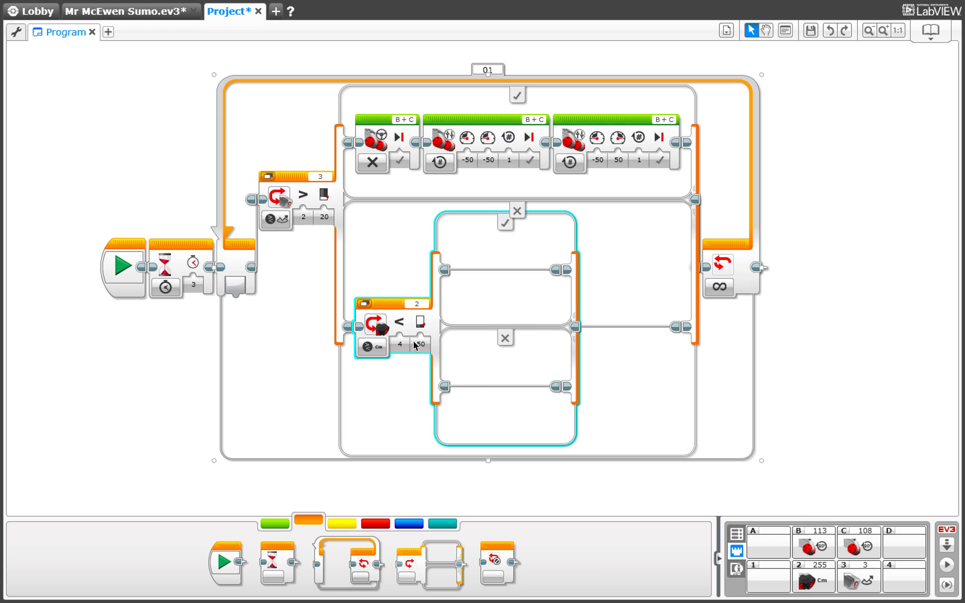
pyautogui.click(396, 346)
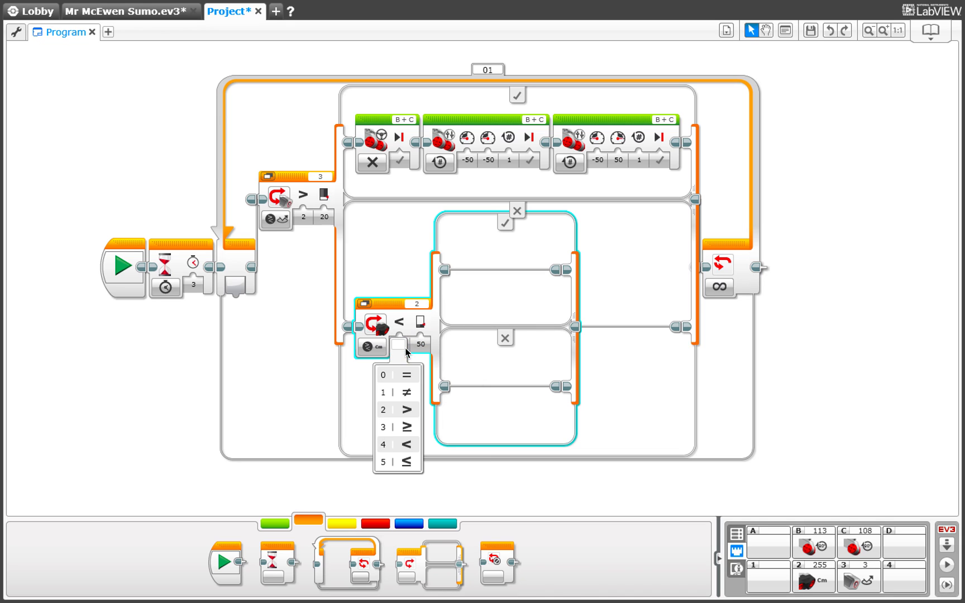
pyautogui.click(400, 409)
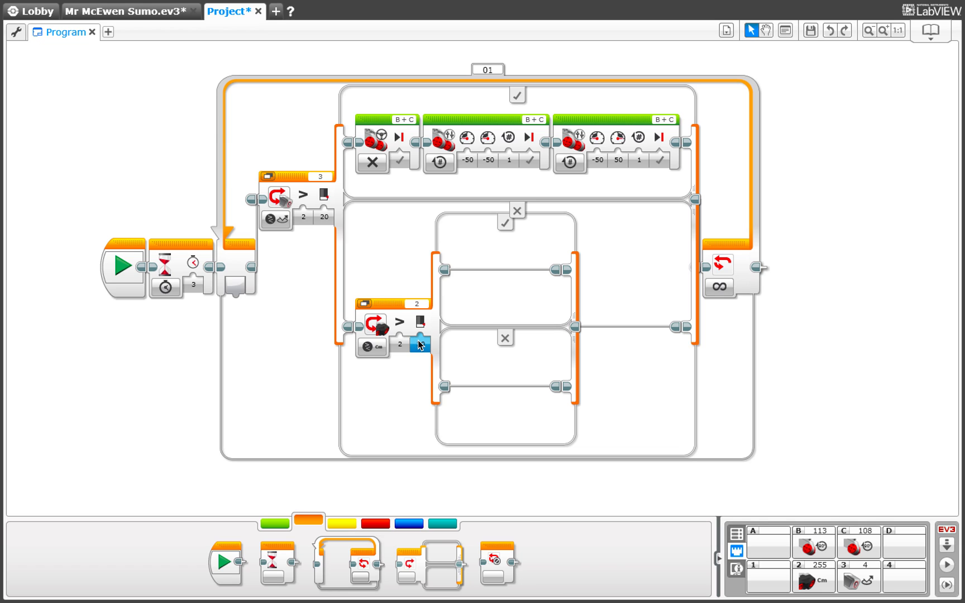
pyautogui.write('30')
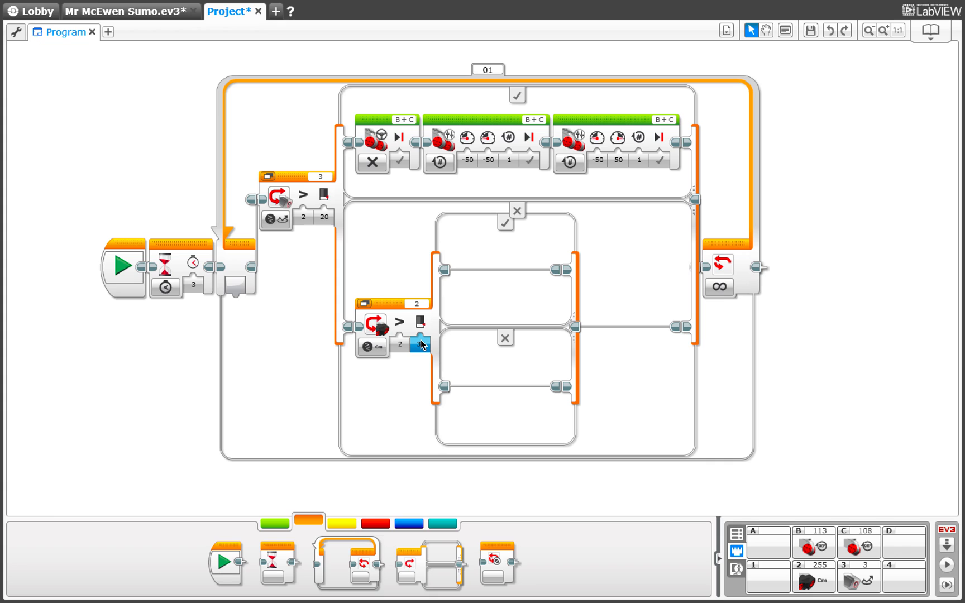
pyautogui.write('30')
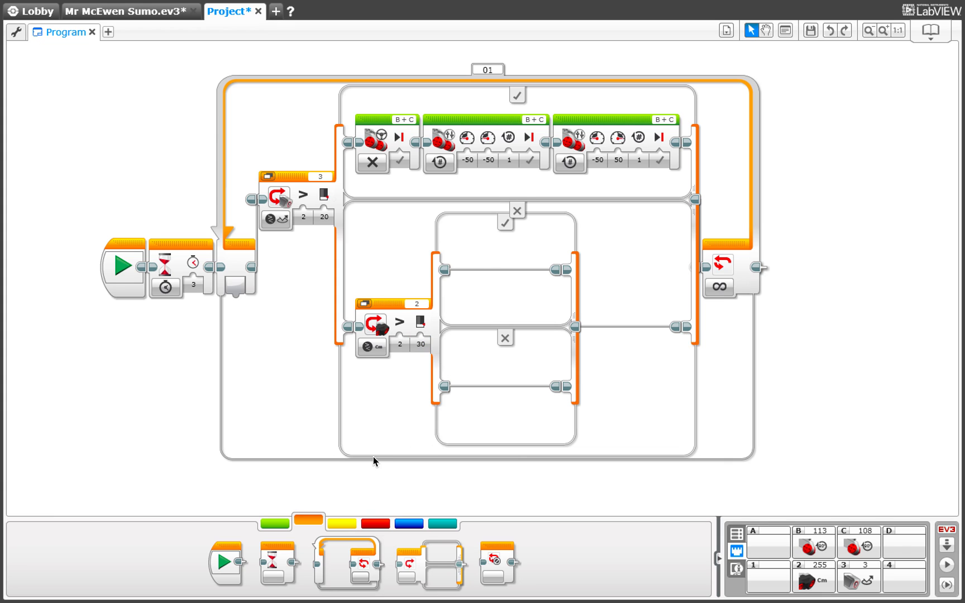
pyautogui.moveTo(278, 525)
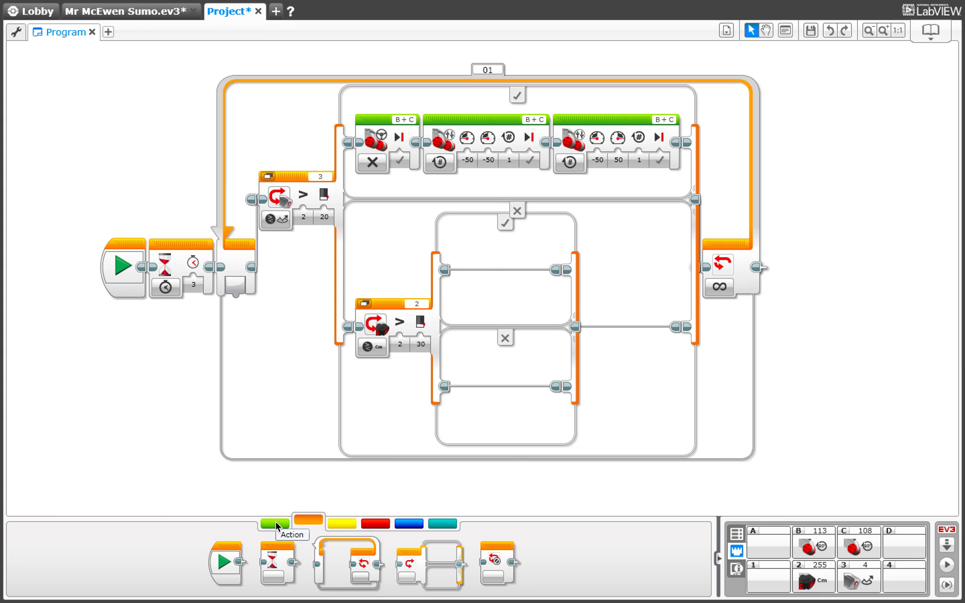
# Put a Move Tank block in the true case spinning continuously at -50/50.
pyautogui.click(273, 524)
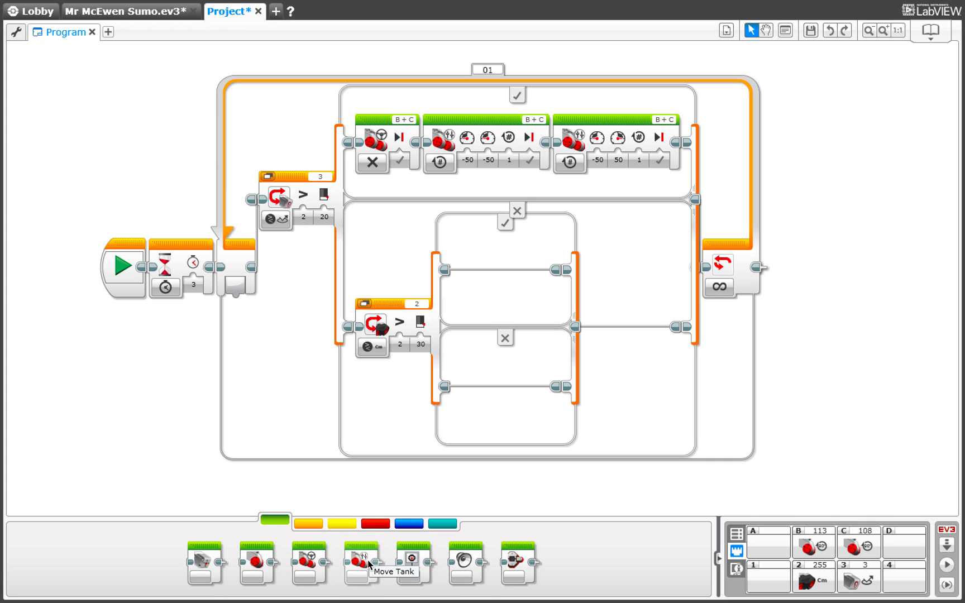
pyautogui.moveTo(362, 562); pyautogui.dragTo(514, 265)
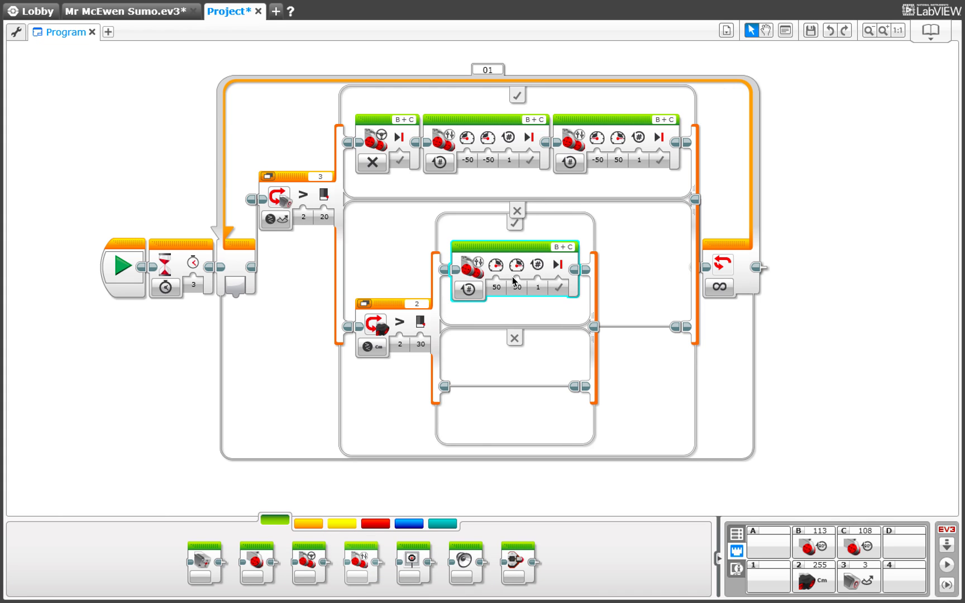
pyautogui.click(495, 286)
pyautogui.write('-50')
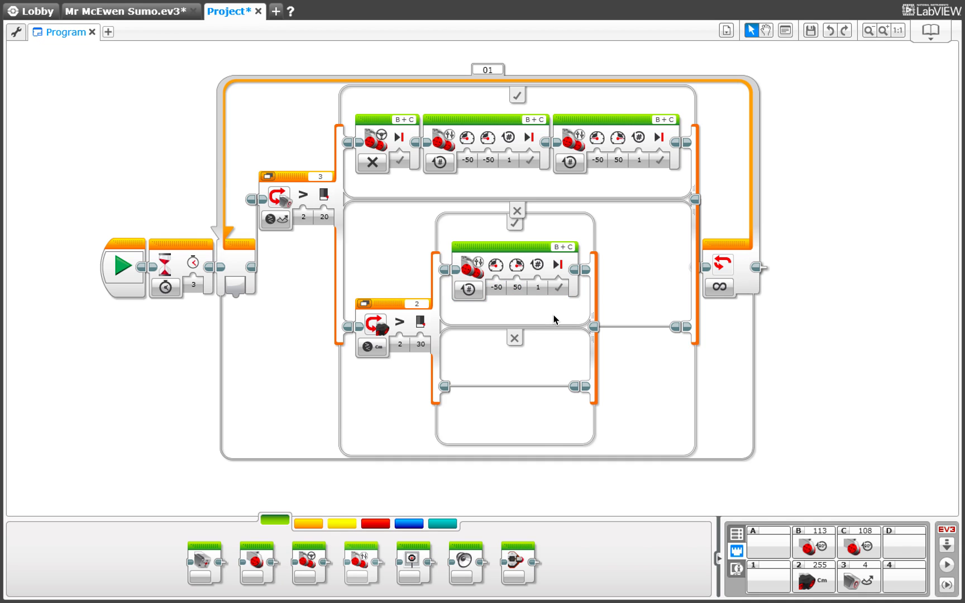
pyautogui.click(560, 287)
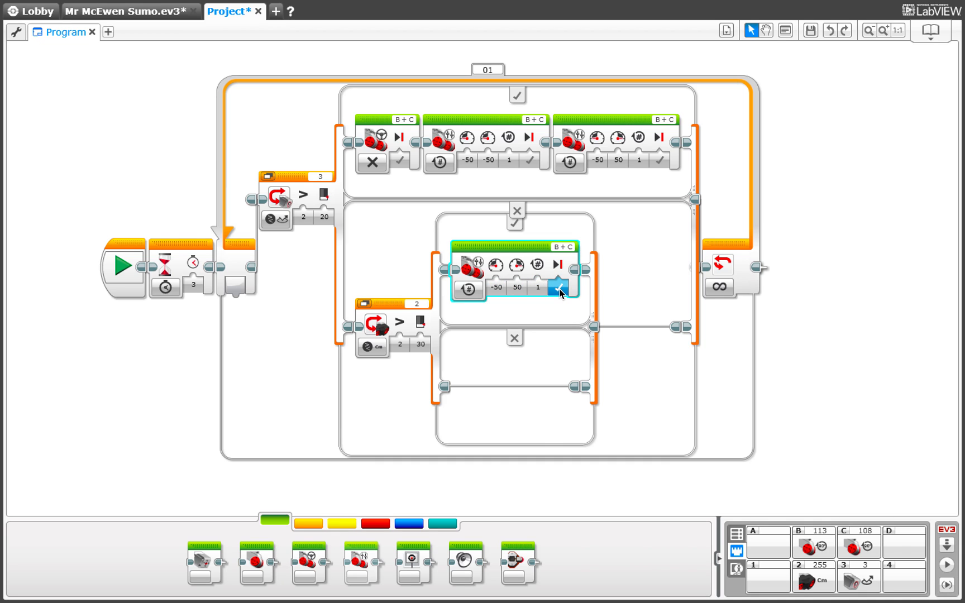
pyautogui.click(466, 289)
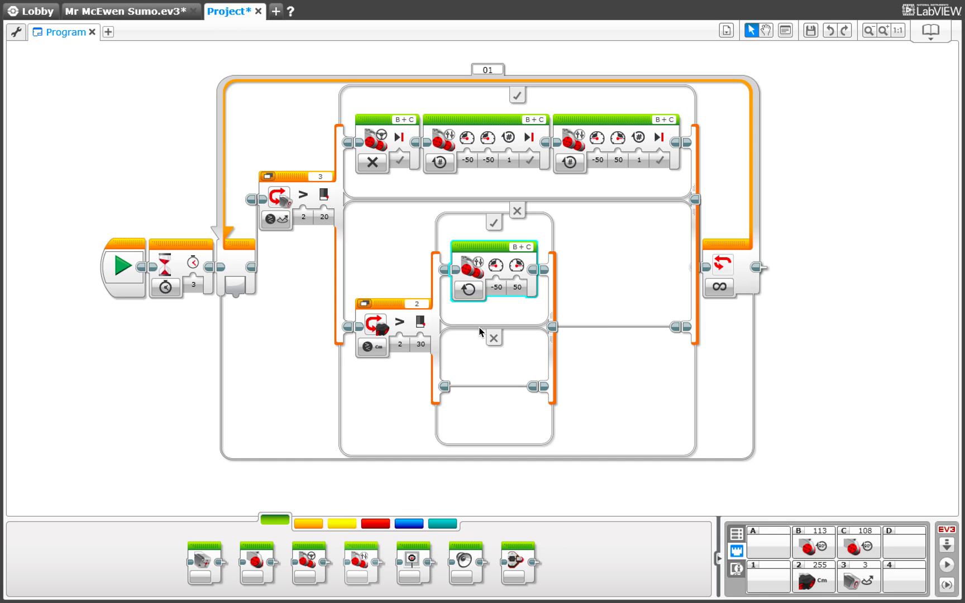
pyautogui.click(470, 288)
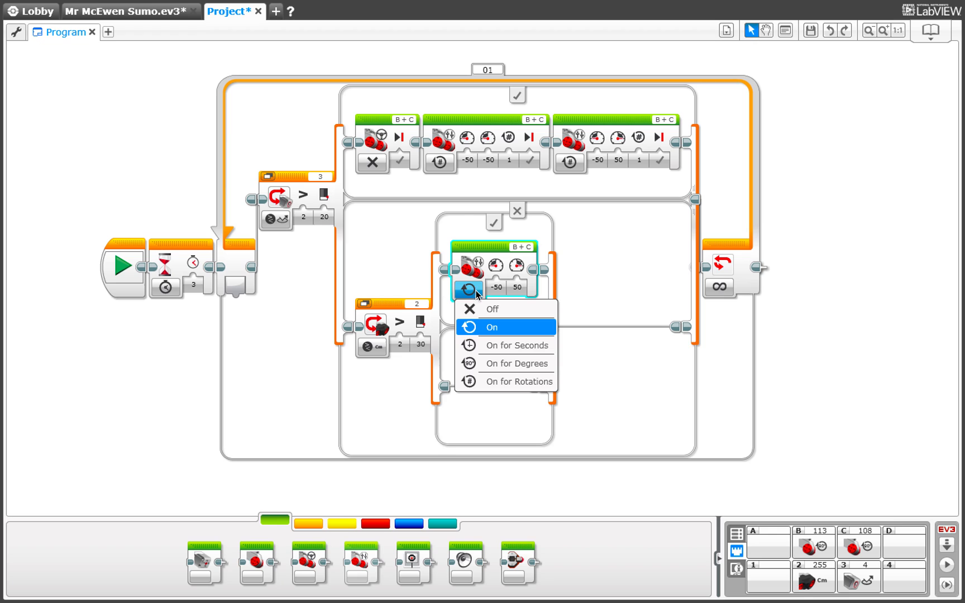
pyautogui.click(492, 326)
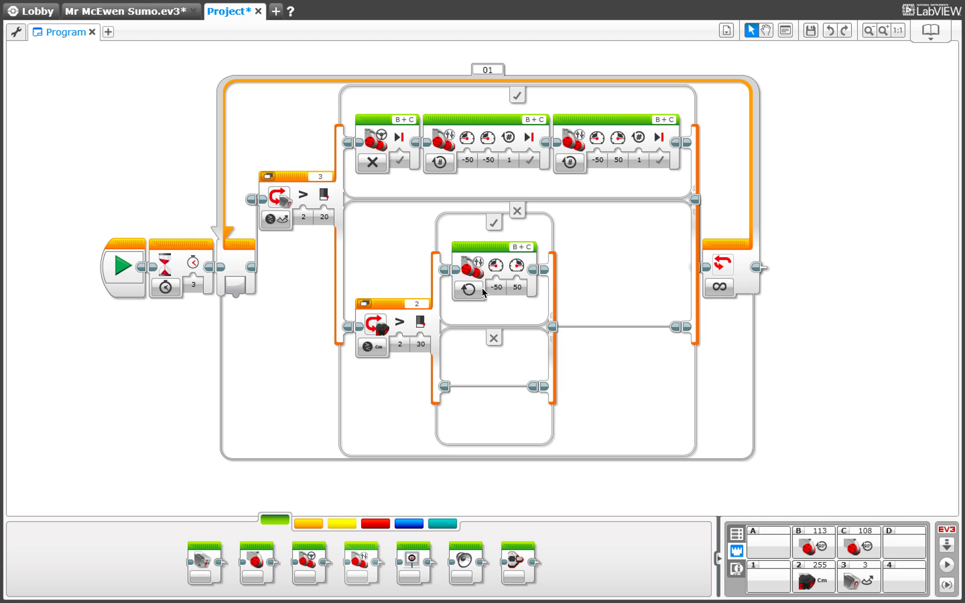
pyautogui.moveTo(513, 265)
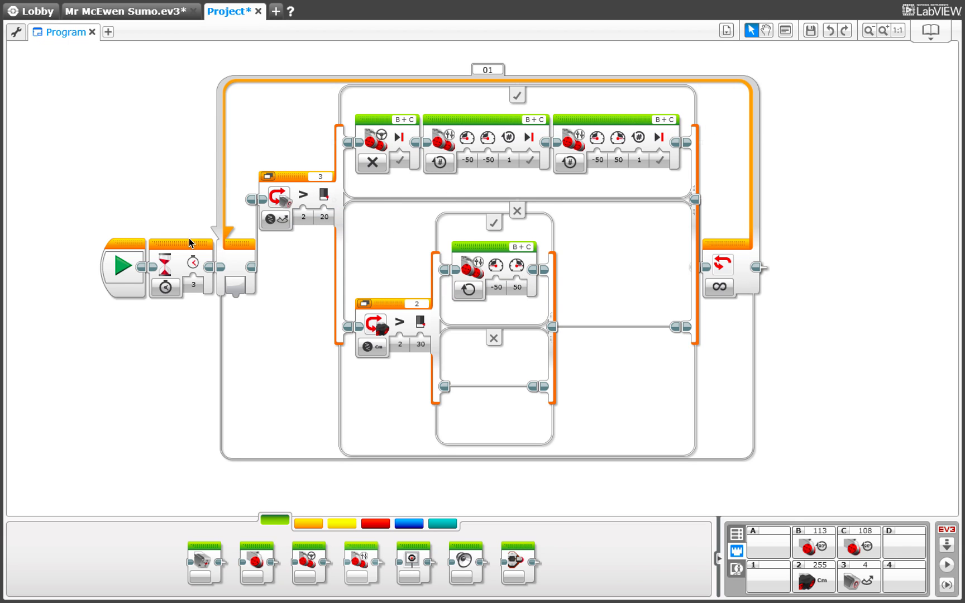
# Re-enter the 30 cm threshold and add a continuous 50/50 Move Tank in the false case.
pyautogui.click(418, 344)
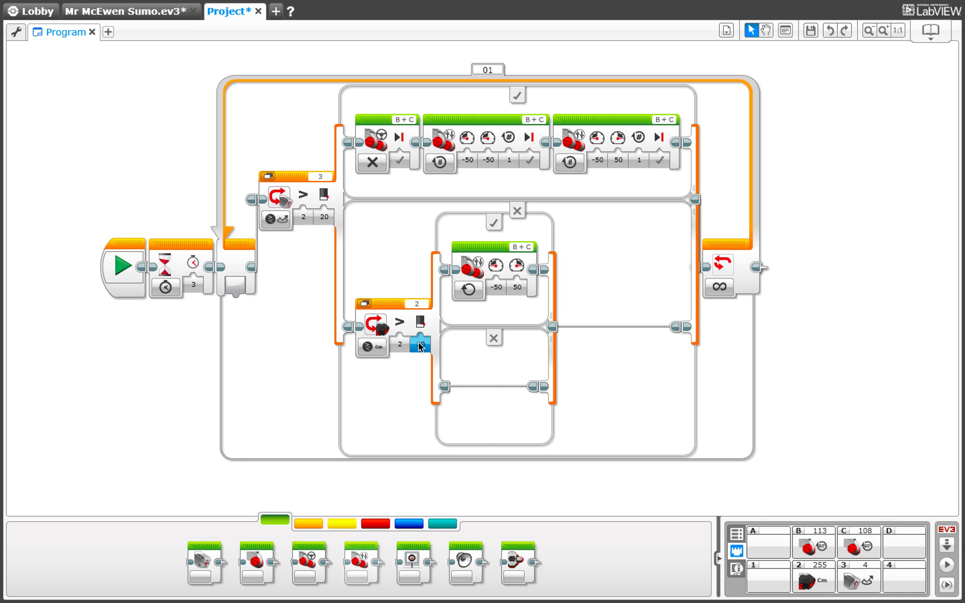
pyautogui.write('30')
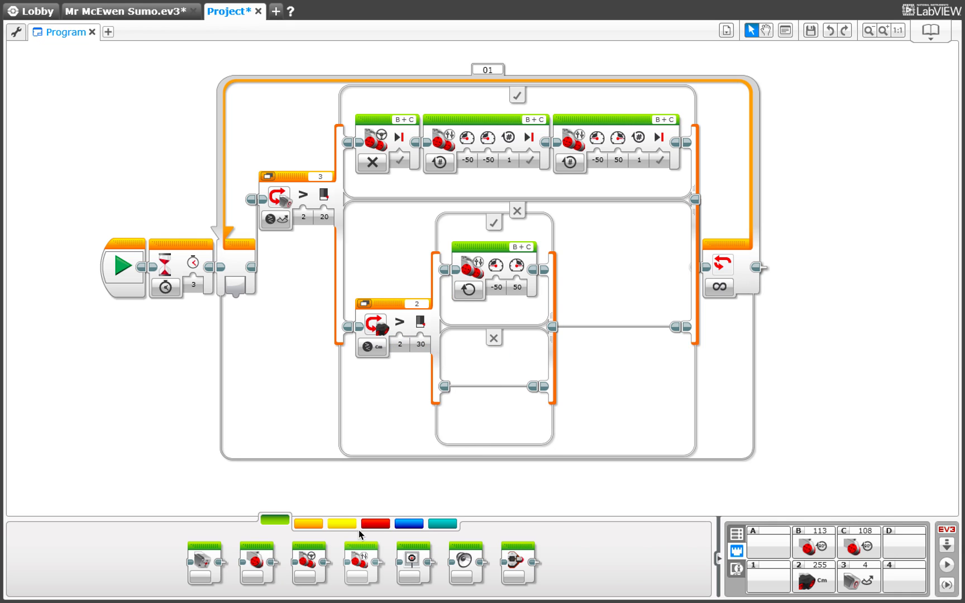
pyautogui.moveTo(362, 563); pyautogui.dragTo(477, 394)
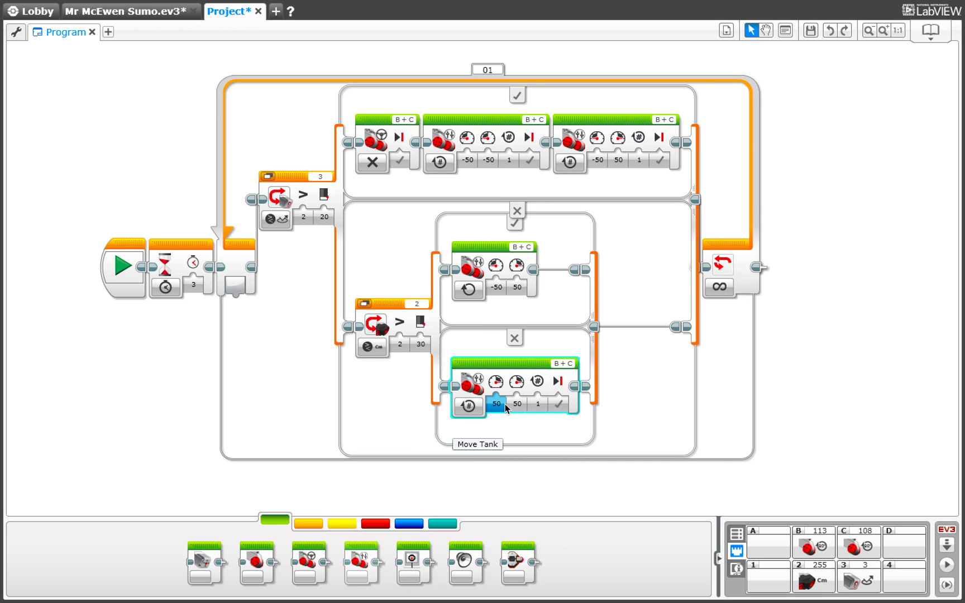
pyautogui.click(468, 406)
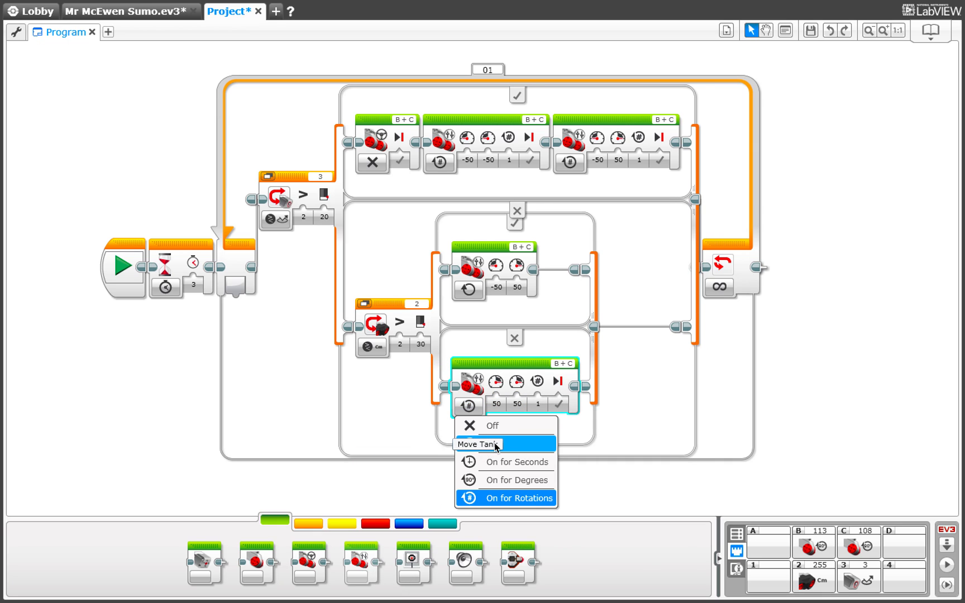
pyautogui.click(487, 443)
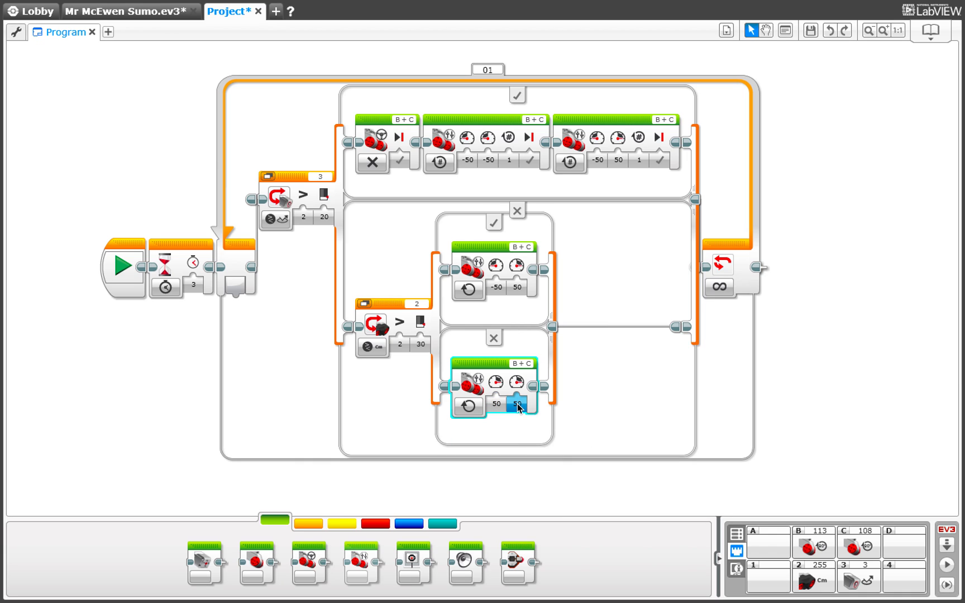
pyautogui.click(517, 403)
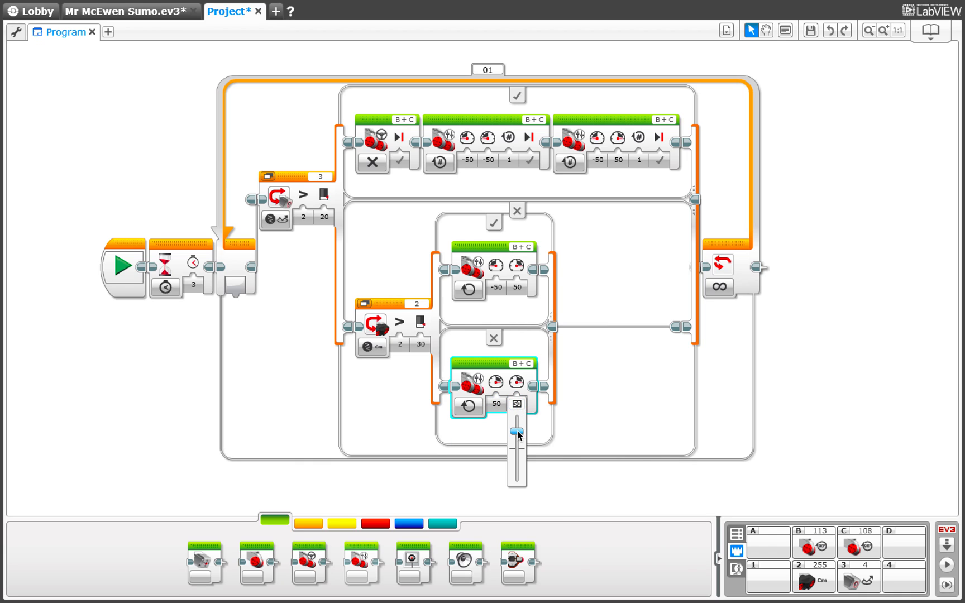
pyautogui.moveTo(516, 435); pyautogui.dragTo(516, 413)
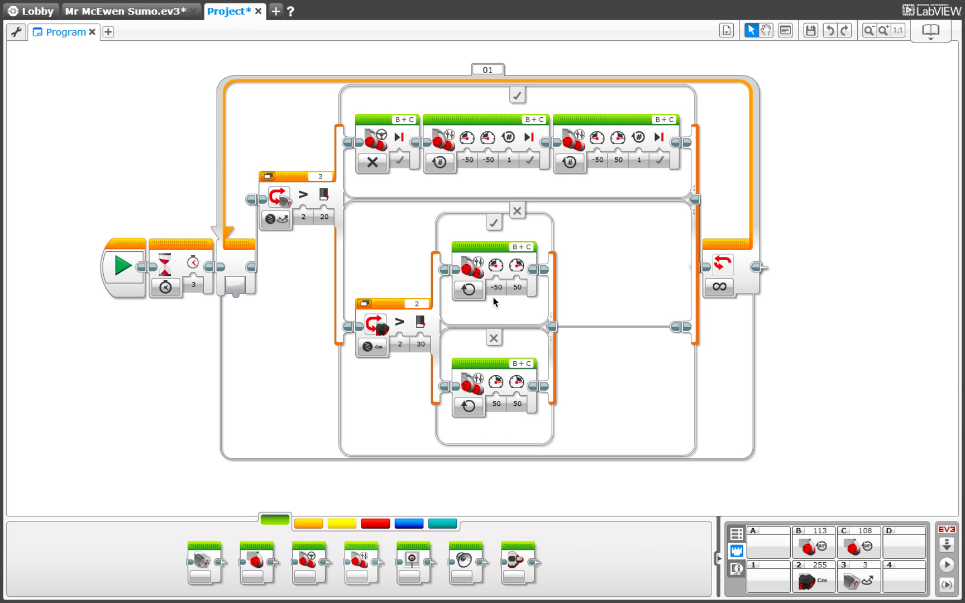
pyautogui.moveTo(403, 144)
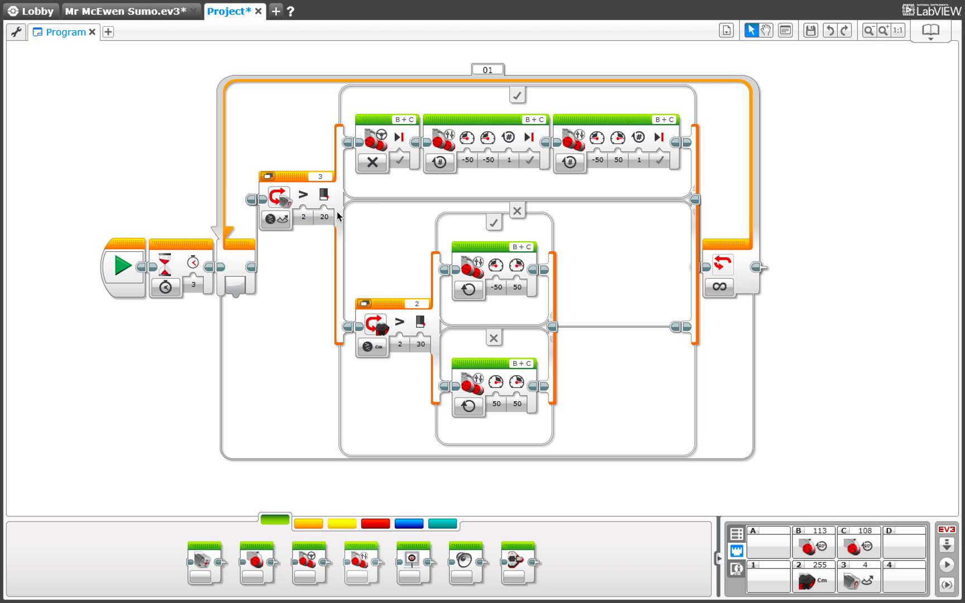
pyautogui.moveTo(312, 226)
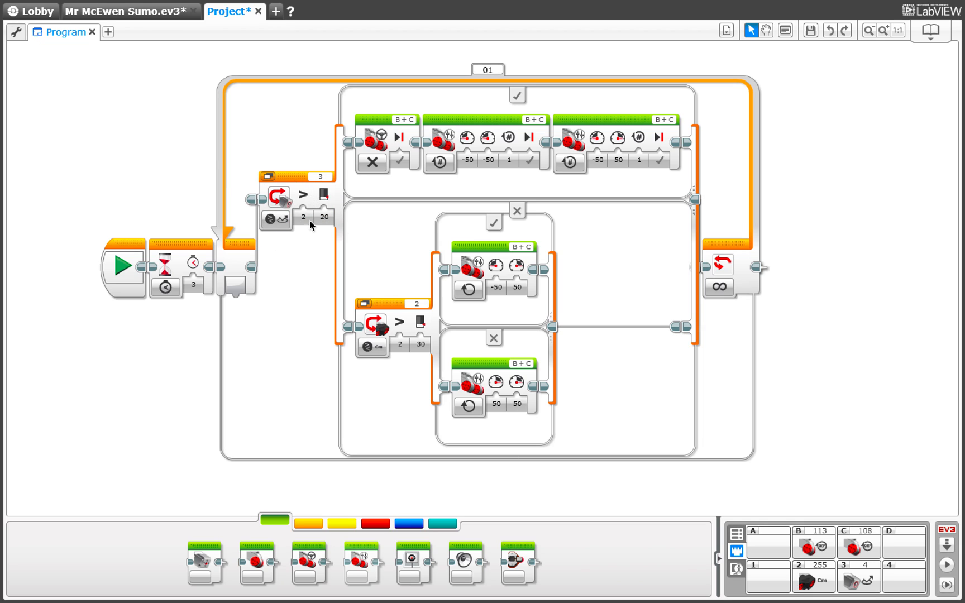
pyautogui.moveTo(514, 384)
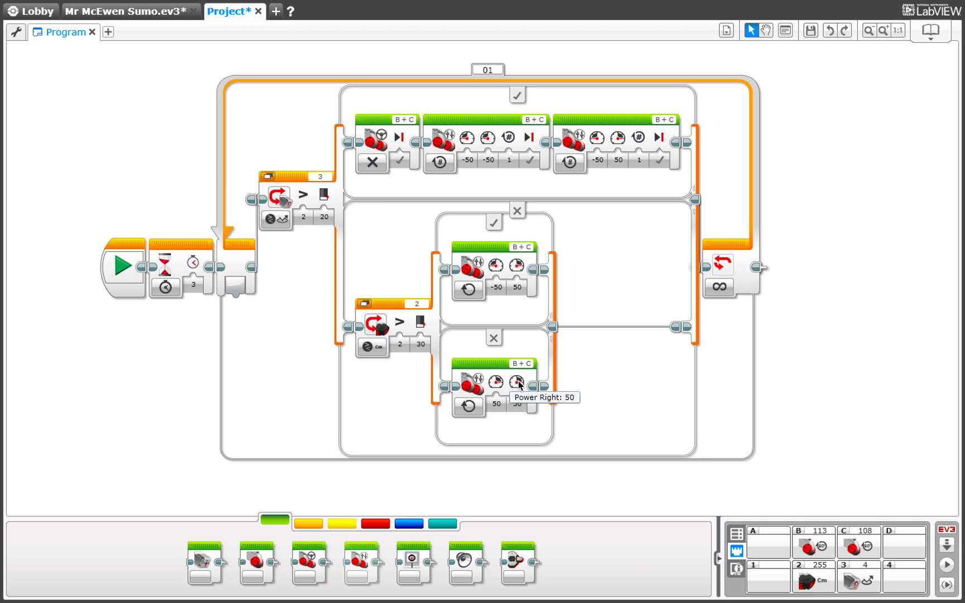
pyautogui.click(515, 412)
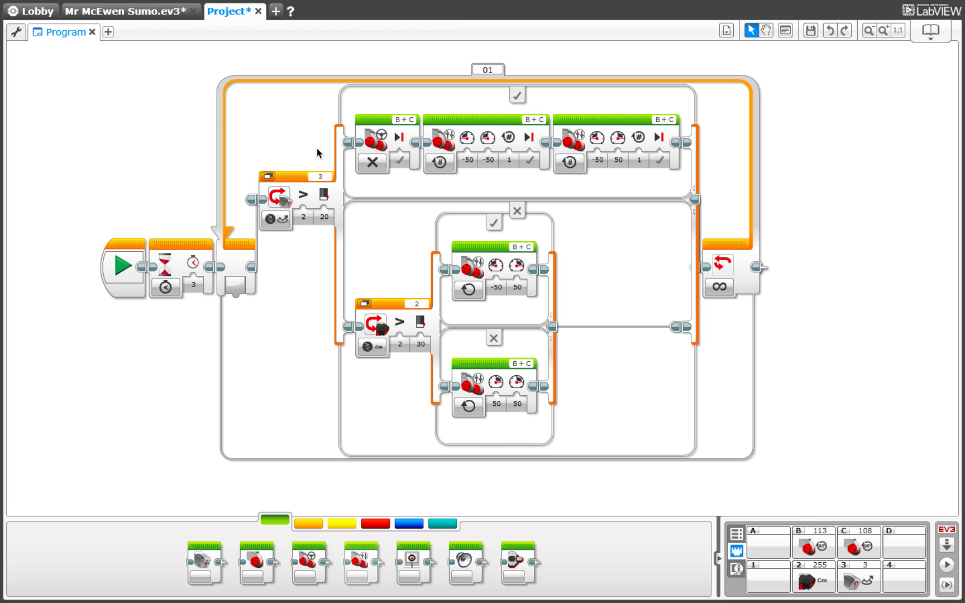
pyautogui.moveTo(306, 182)
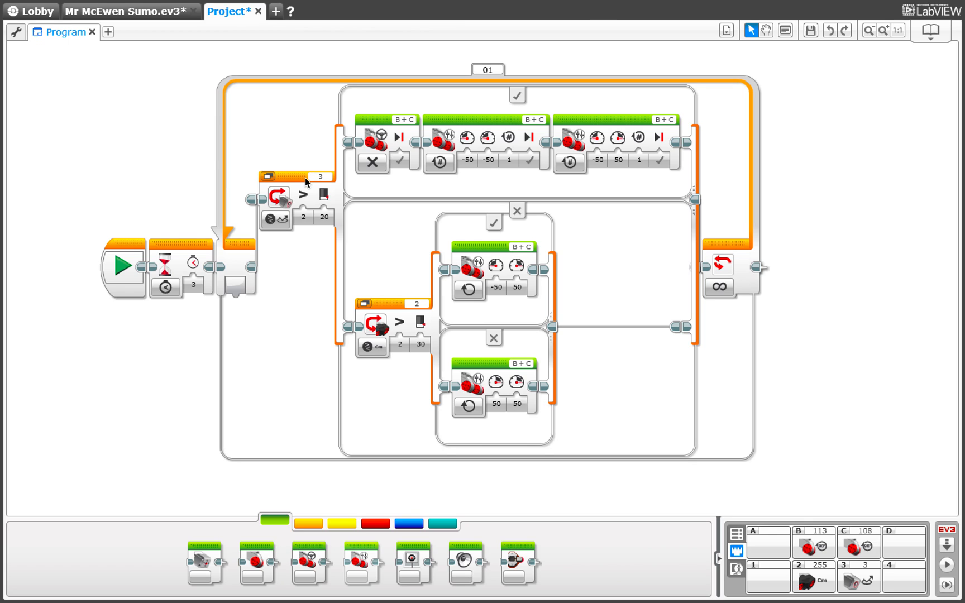
pyautogui.moveTo(615, 136)
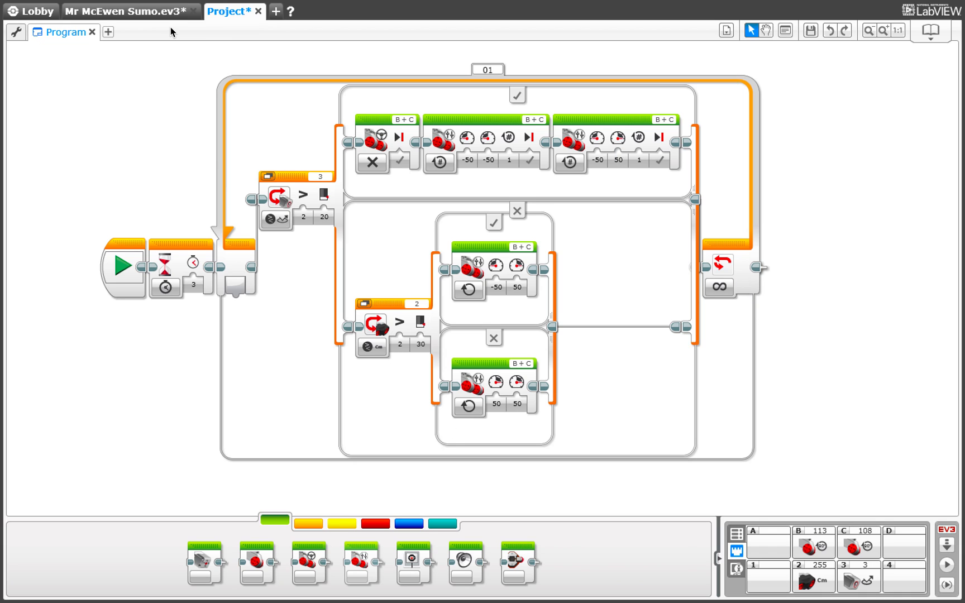
pyautogui.click(128, 11)
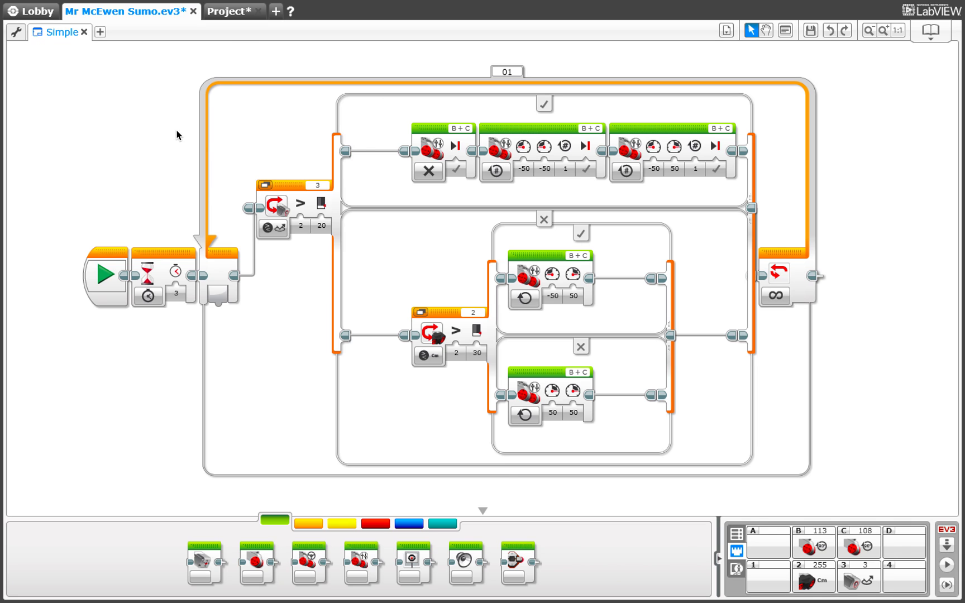
pyautogui.click(236, 9)
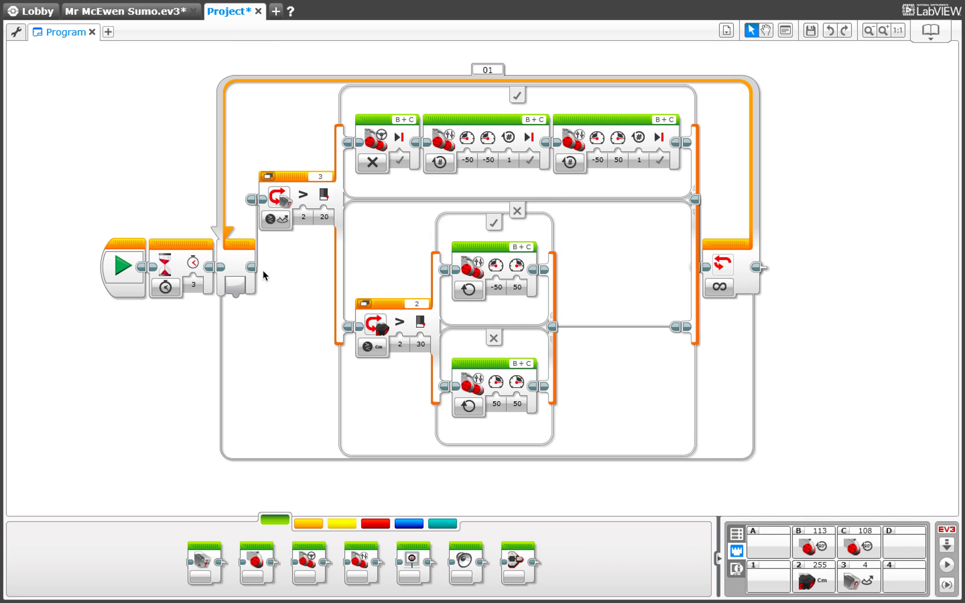